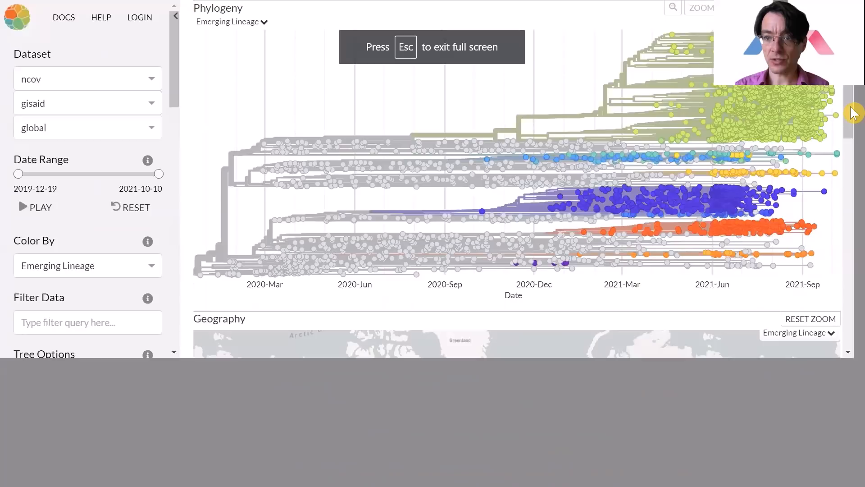
Scroll down to the Geography map with per-country emerging-lineage pie charts.
scroll(down, 3)
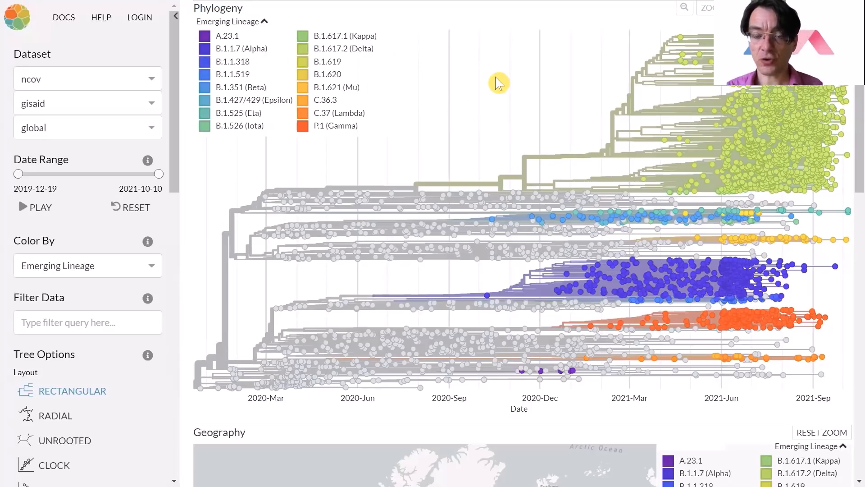
mouse_move(182, 365)
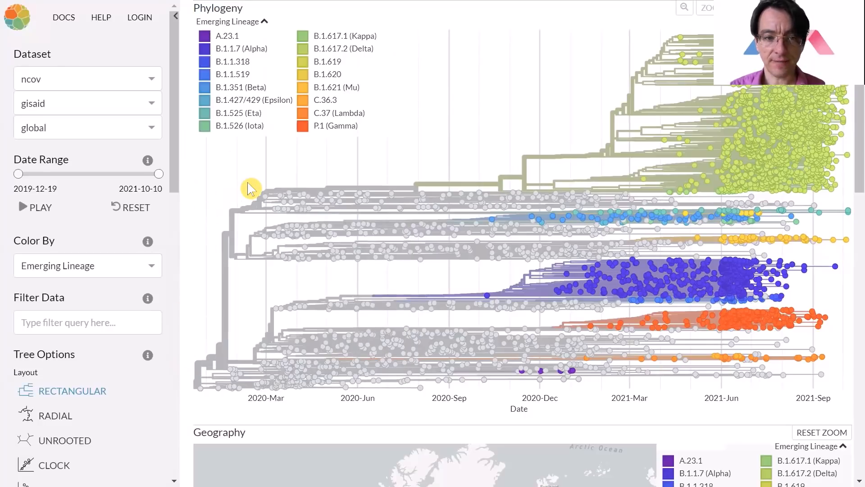
mouse_move(503, 128)
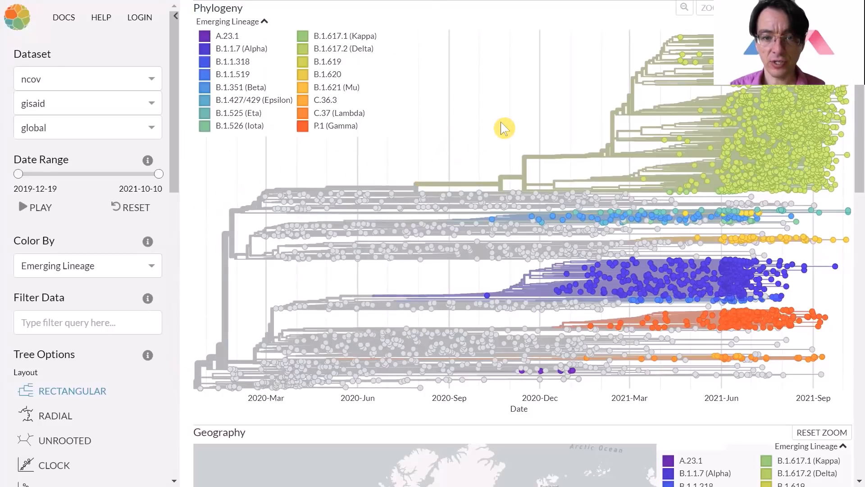
mouse_move(225, 208)
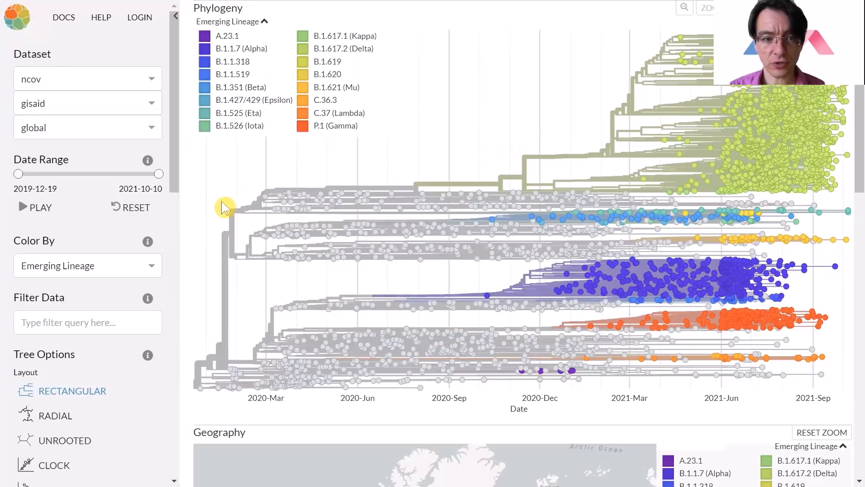
mouse_move(451, 153)
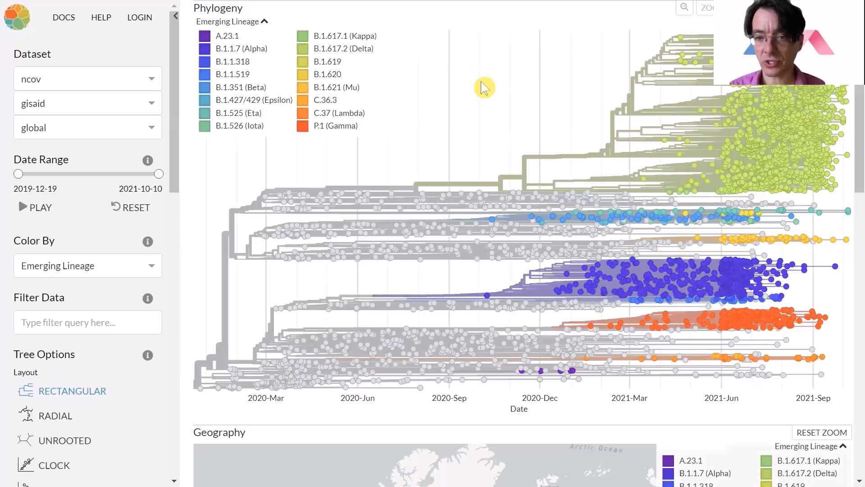
mouse_move(414, 60)
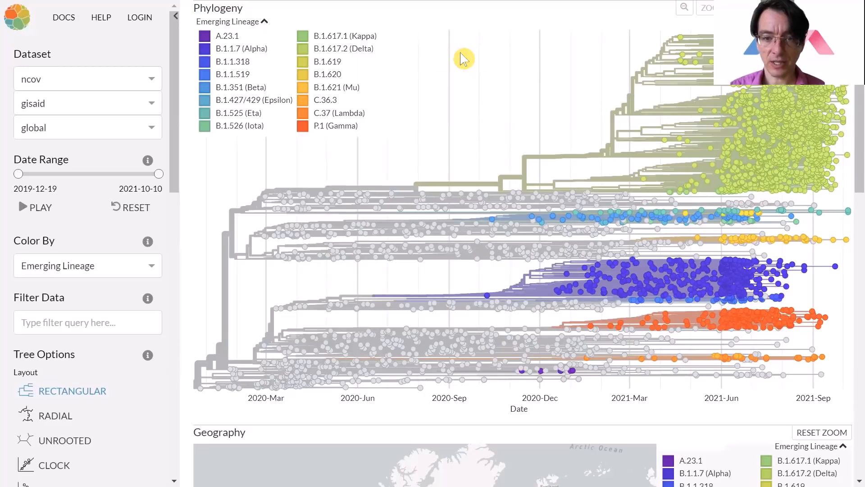
mouse_move(473, 83)
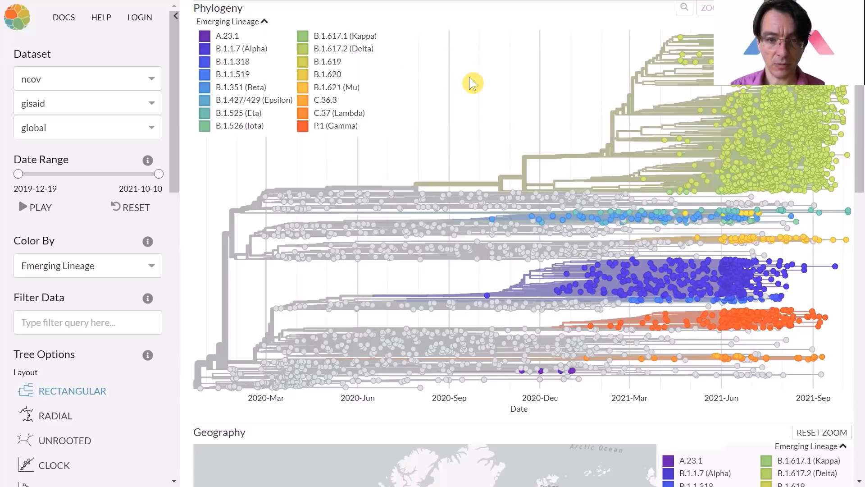
mouse_move(499, 95)
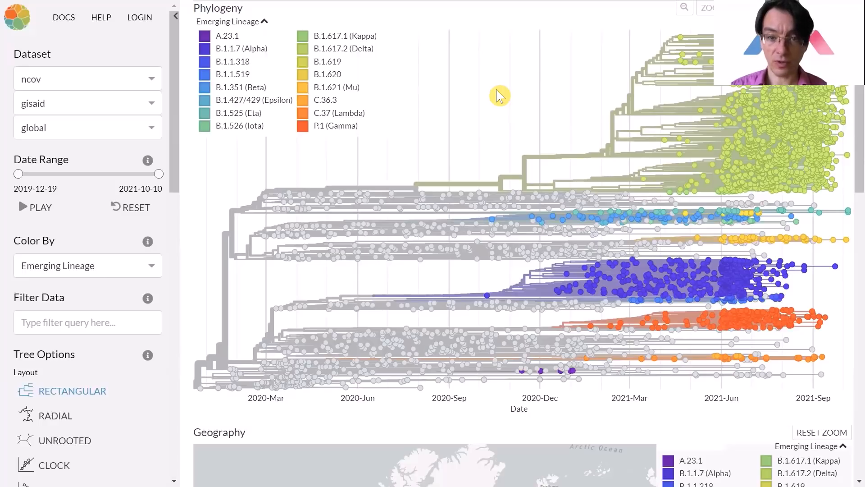
mouse_move(181, 170)
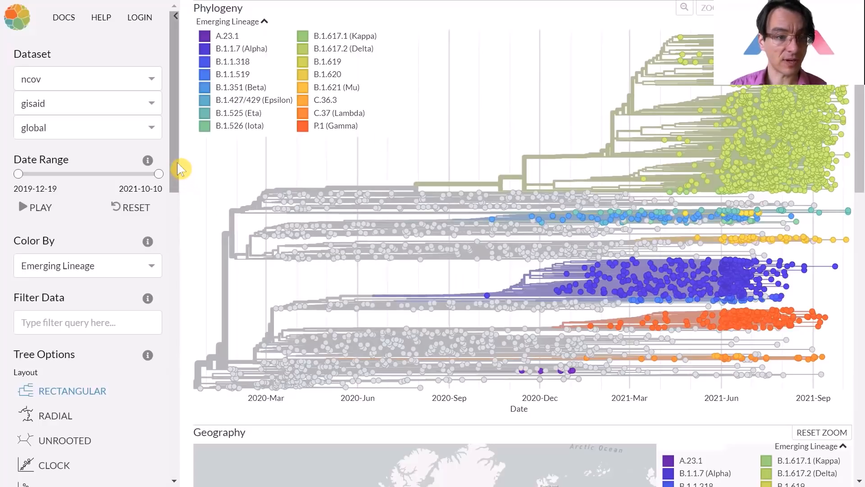
scroll(down, 3)
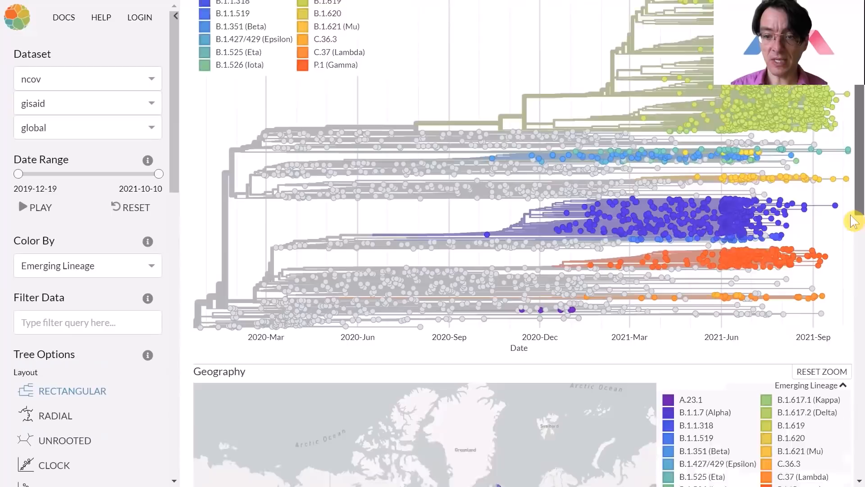
scroll(down, 3)
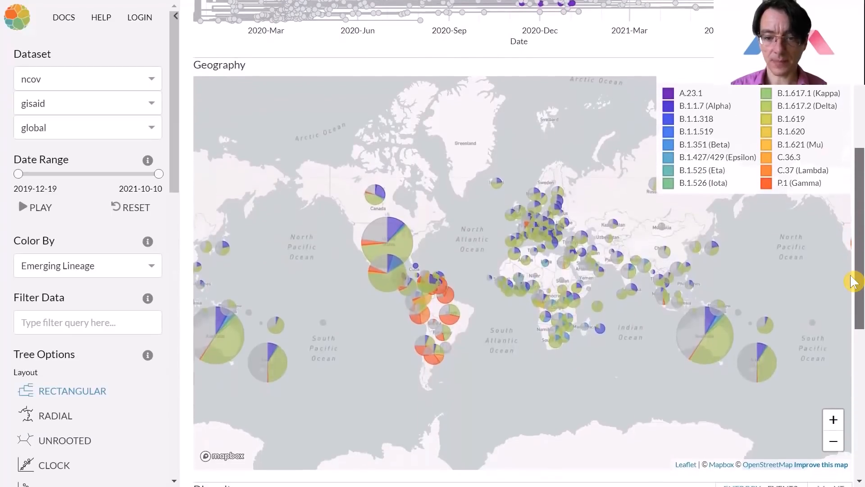
scroll(down, 3)
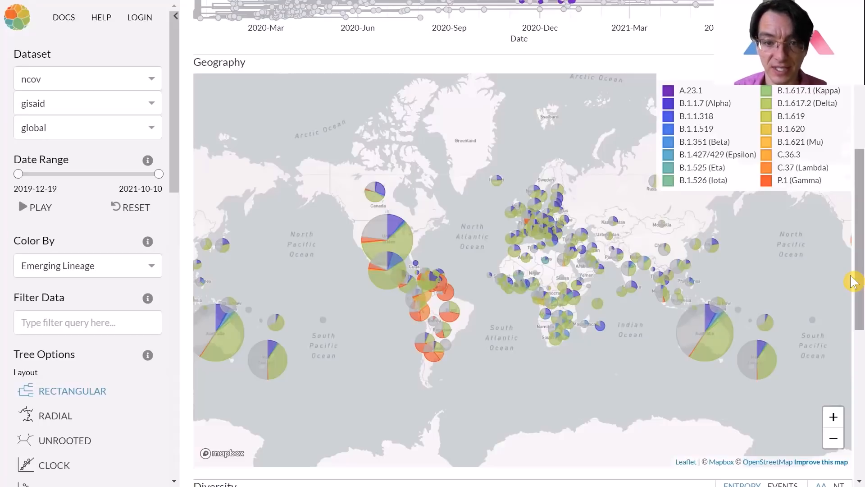
mouse_move(721, 339)
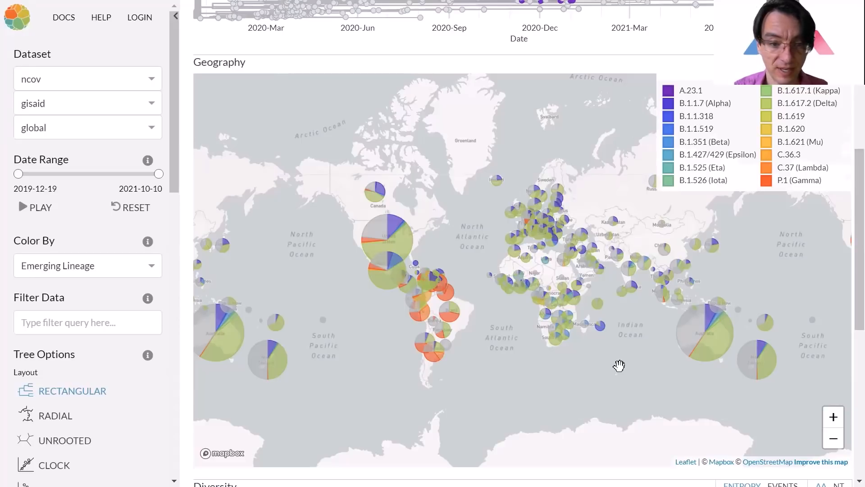
mouse_move(474, 349)
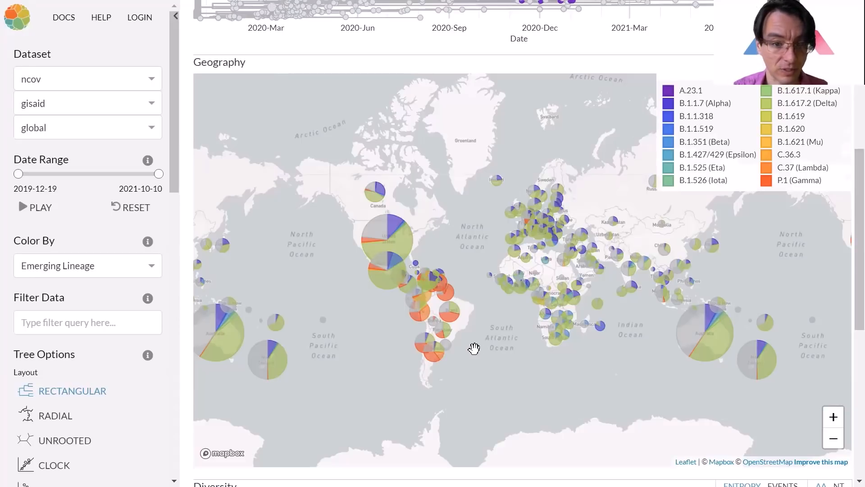
mouse_move(427, 365)
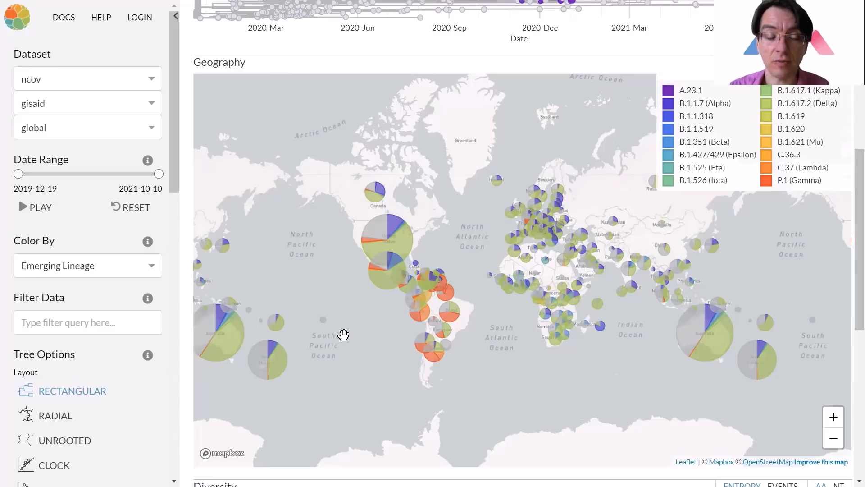
mouse_move(227, 179)
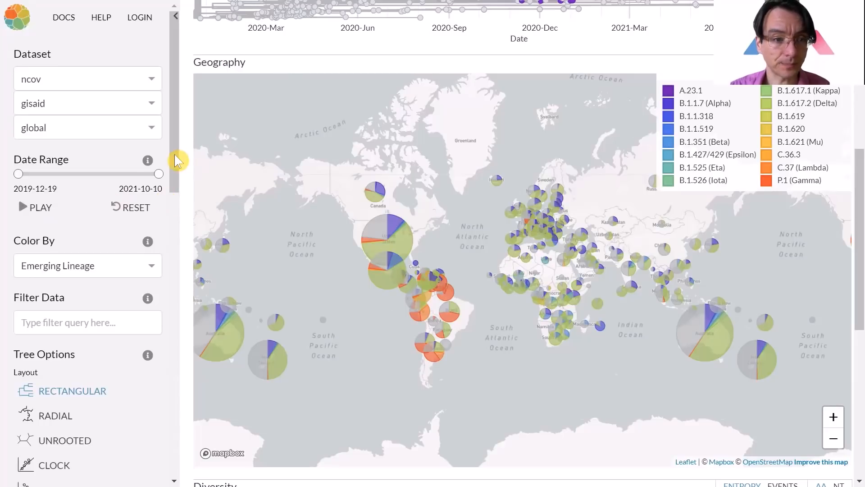
scroll(down, 3)
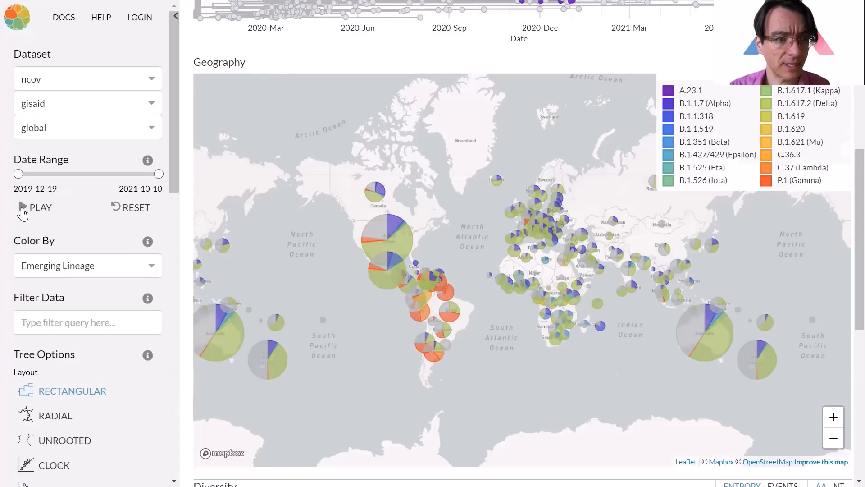
Animate the date range and pause at 2020-06-24 to 2020-08-12, showing mostly grey samples.
click(36, 207)
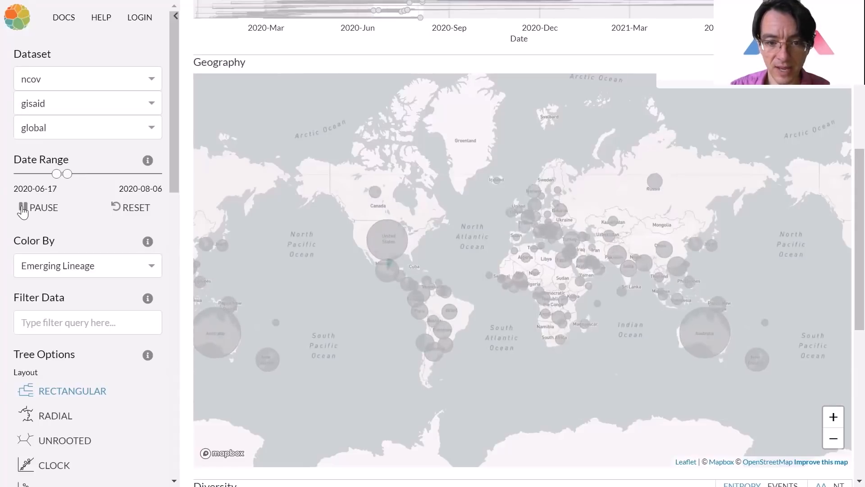
click(39, 207)
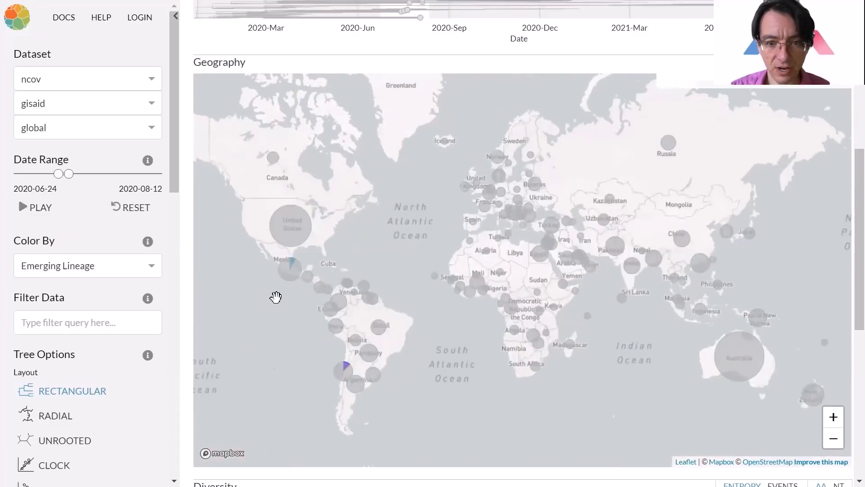
mouse_move(309, 307)
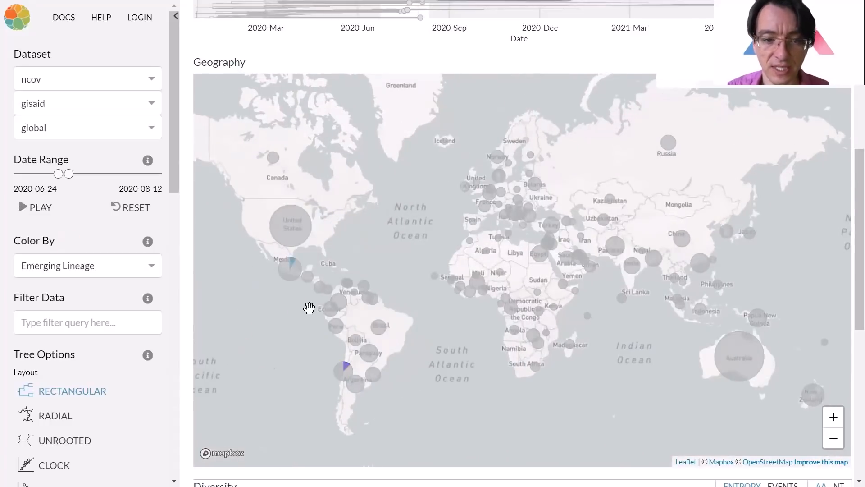
mouse_move(305, 307)
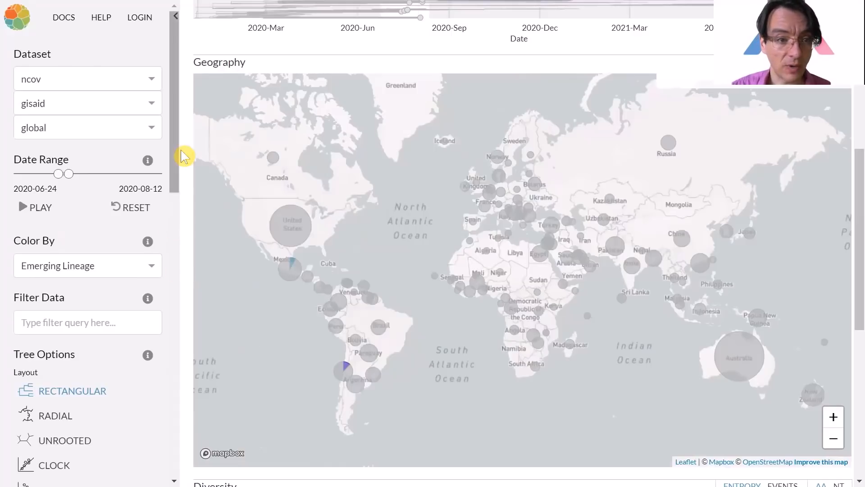
Scroll down to the Geography map coloured by emerging lineage for June–August 2020.
scroll(down, 3)
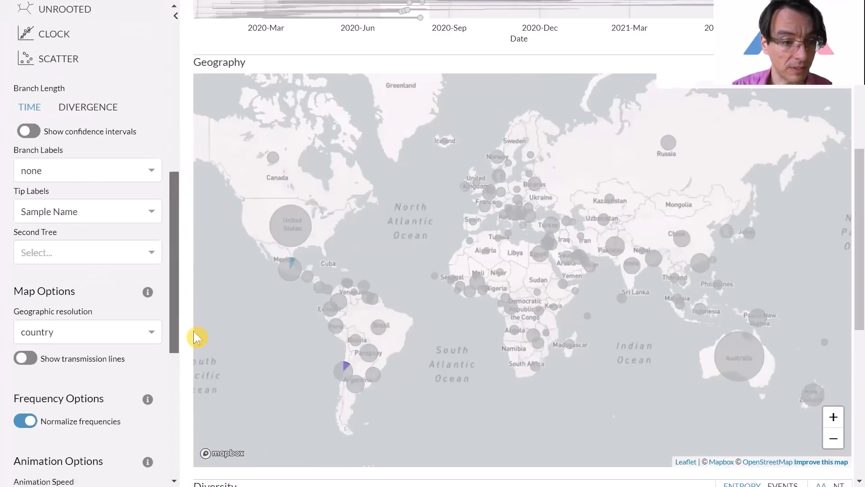
scroll(down, 3)
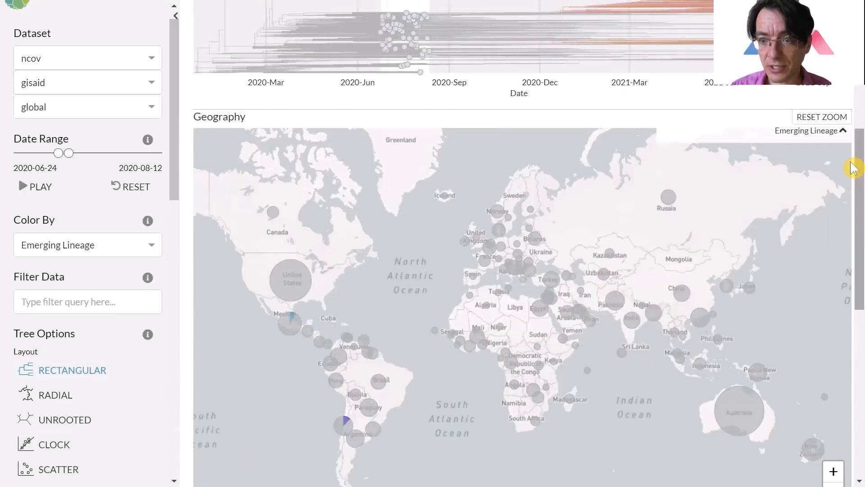
scroll(down, 3)
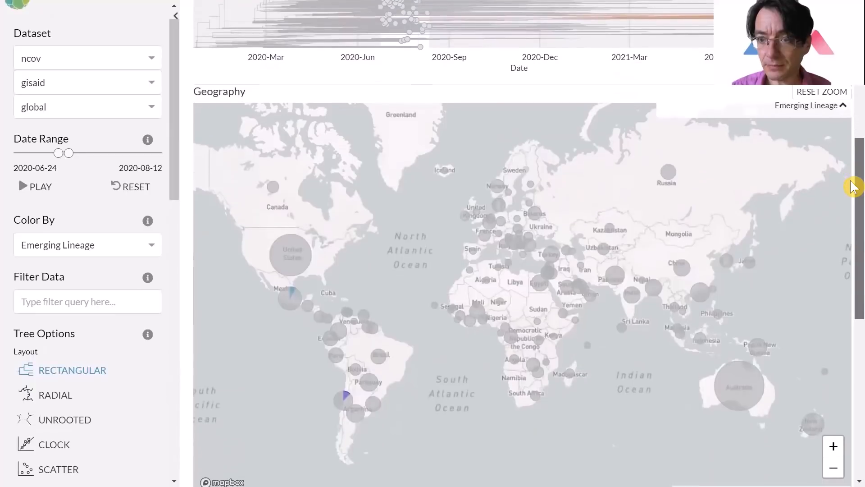
scroll(down, 3)
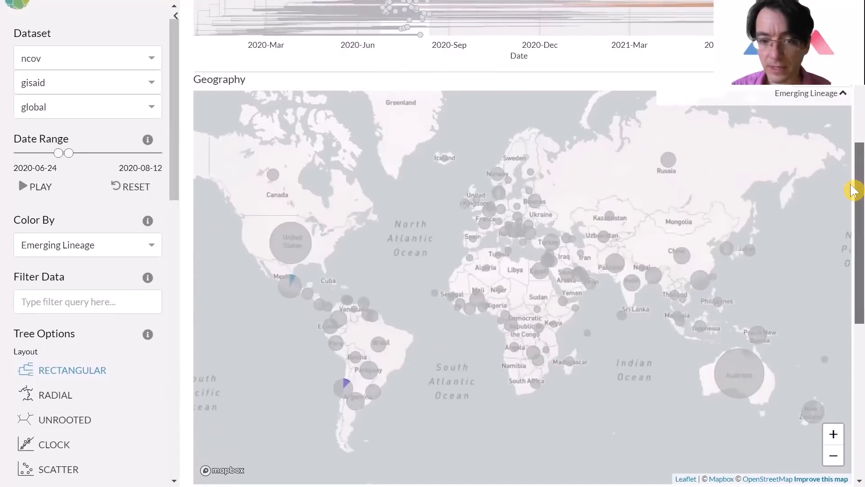
scroll(down, 3)
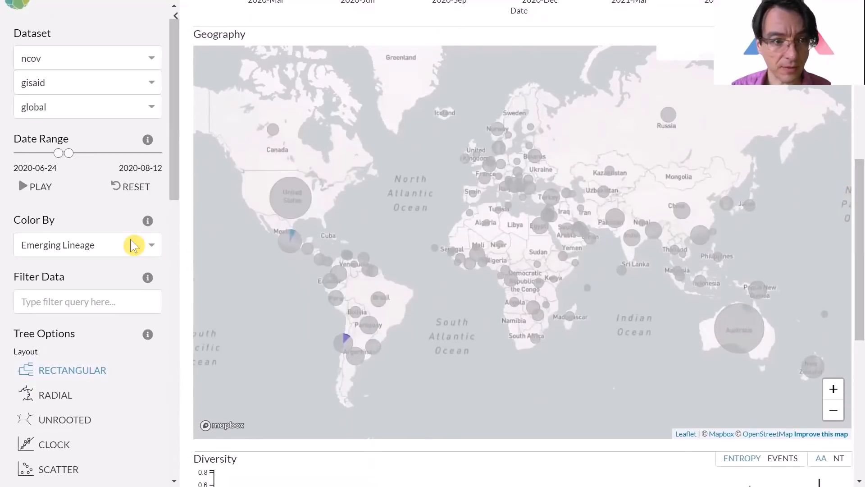
Start the date-range animation and pan the world map to a wider view.
click(23, 187)
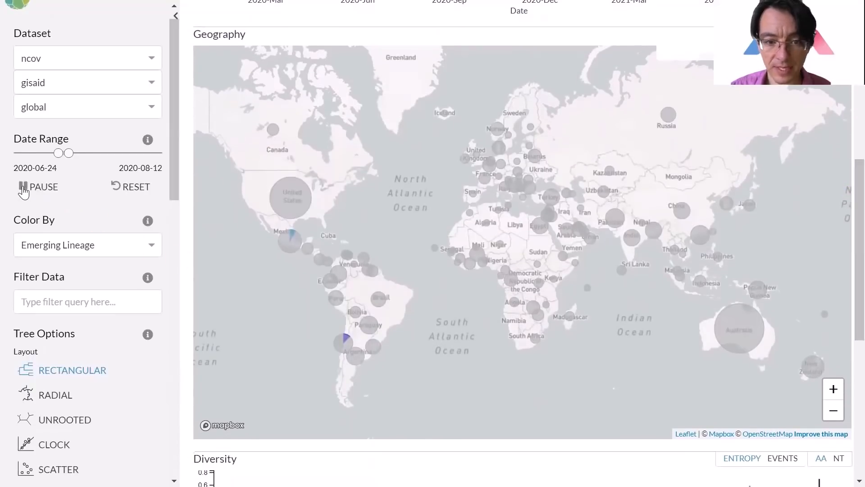
click(22, 187)
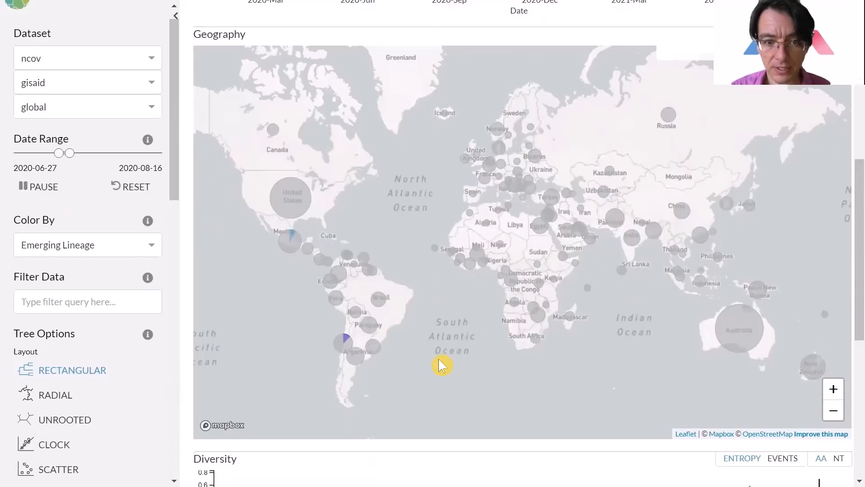
drag(69, 153, 77, 153)
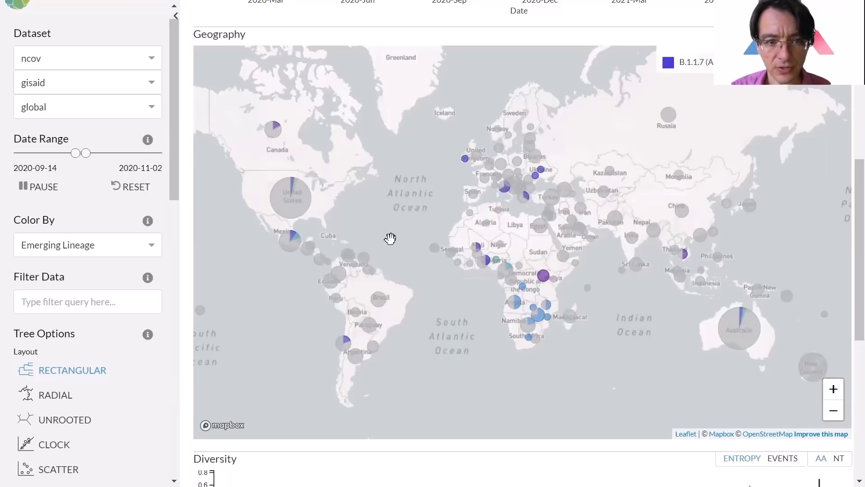
drag(83, 152, 86, 152)
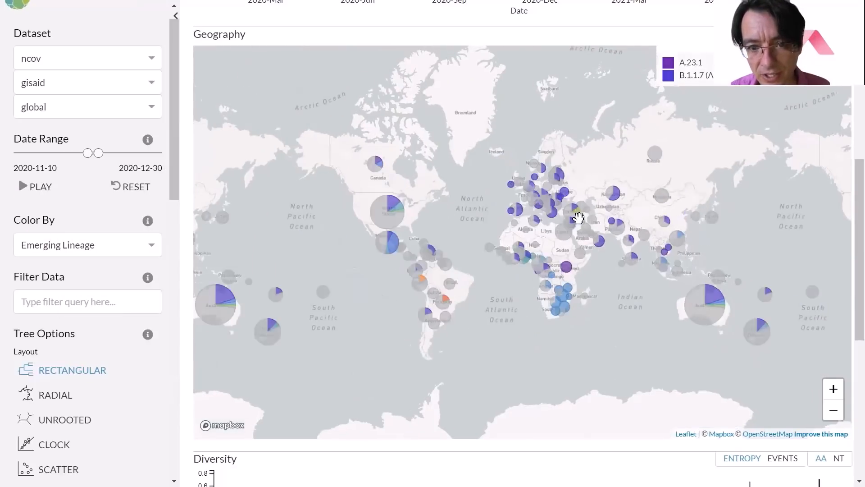
mouse_move(582, 214)
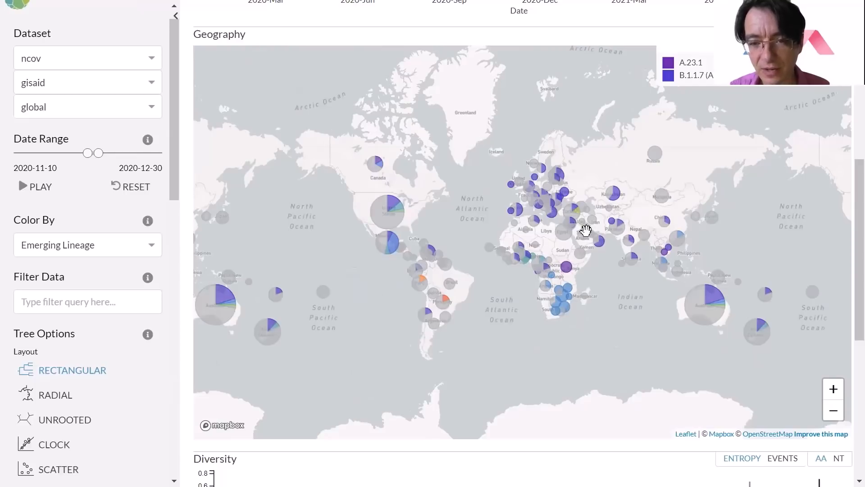
mouse_move(620, 331)
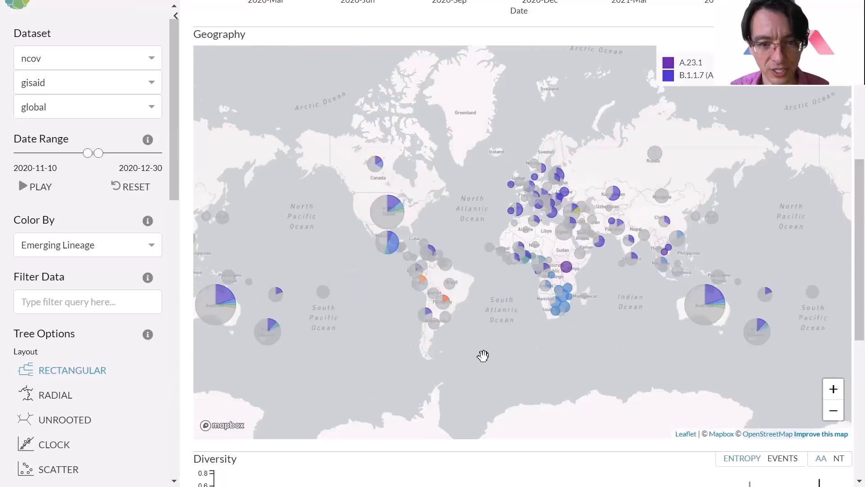
mouse_move(424, 283)
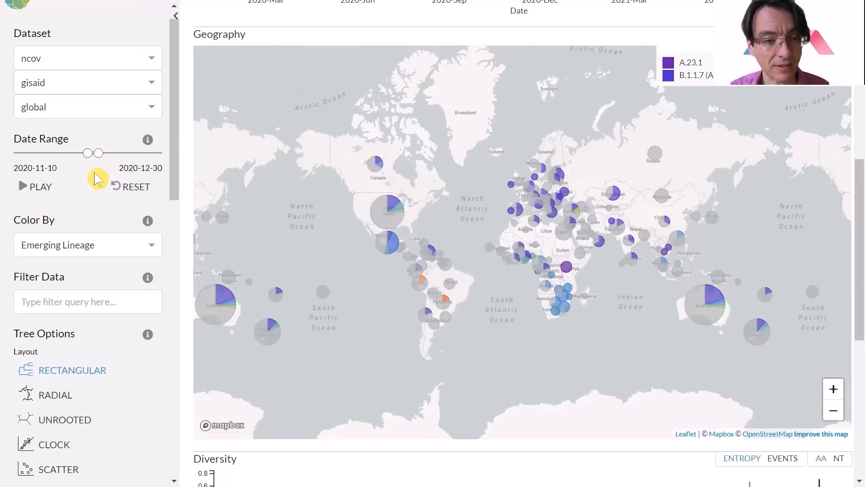
mouse_move(425, 308)
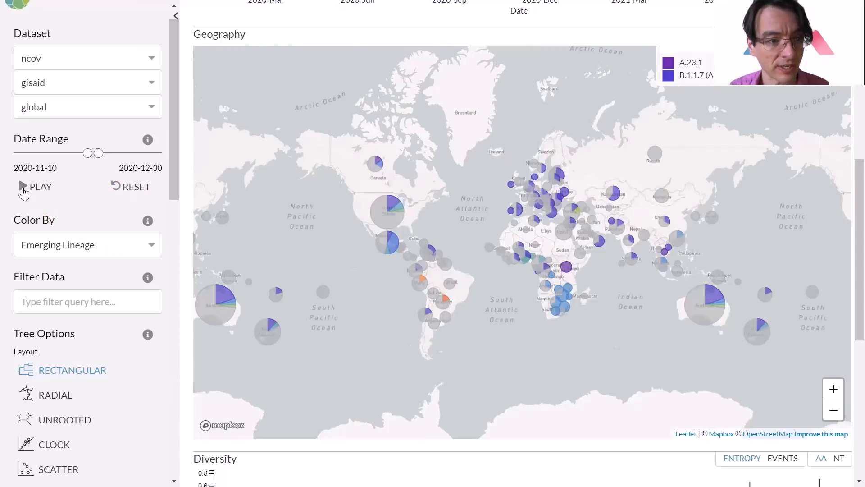
Resume the animation, pause and resume it, and pan the map as it advances toward September 2021.
click(33, 186)
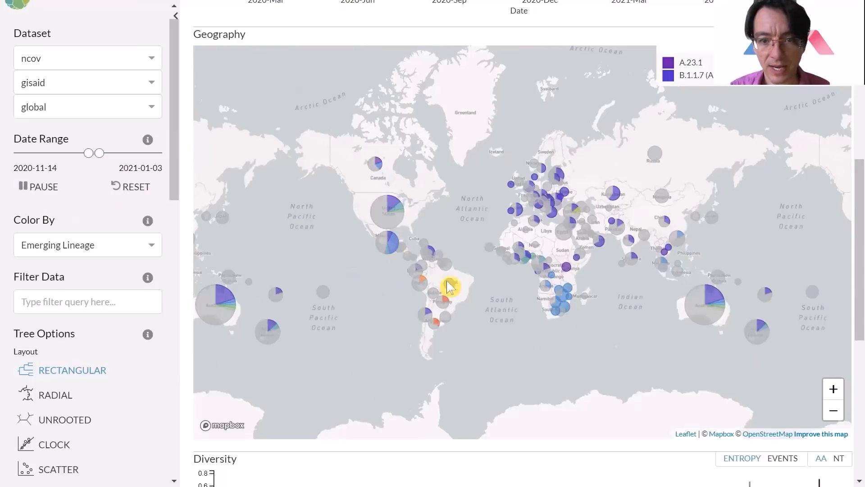
click(23, 187)
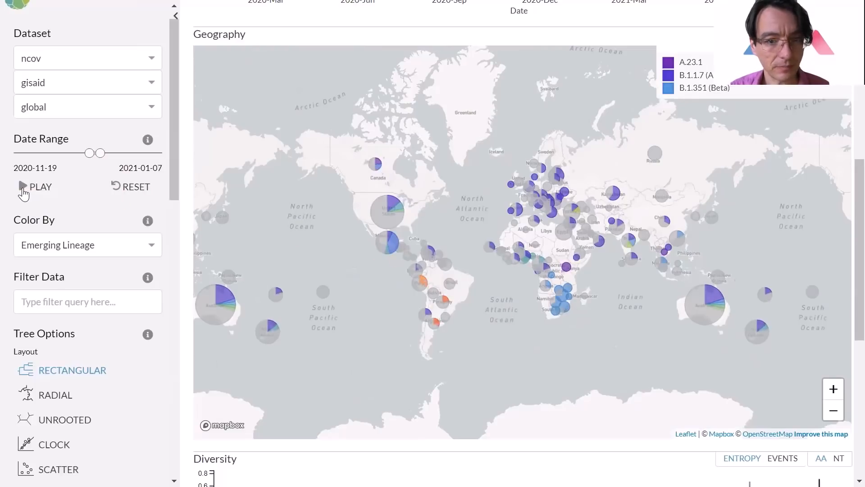
click(39, 187)
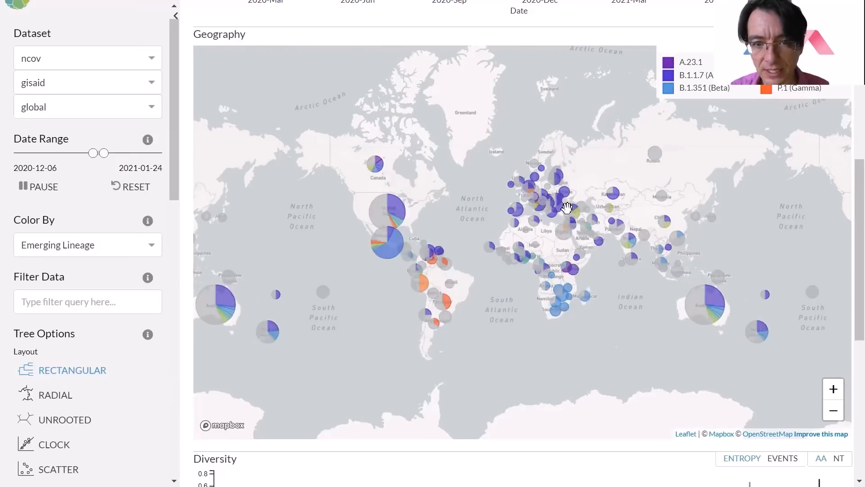
drag(94, 153, 102, 153)
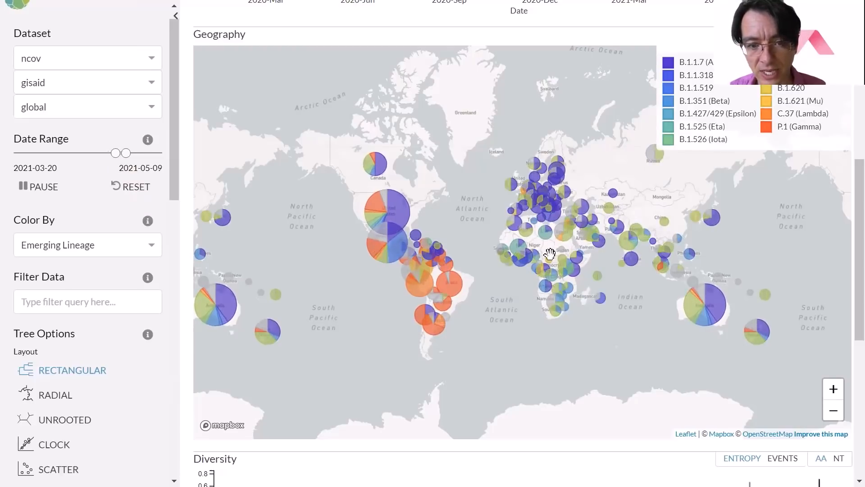
drag(113, 152, 127, 153)
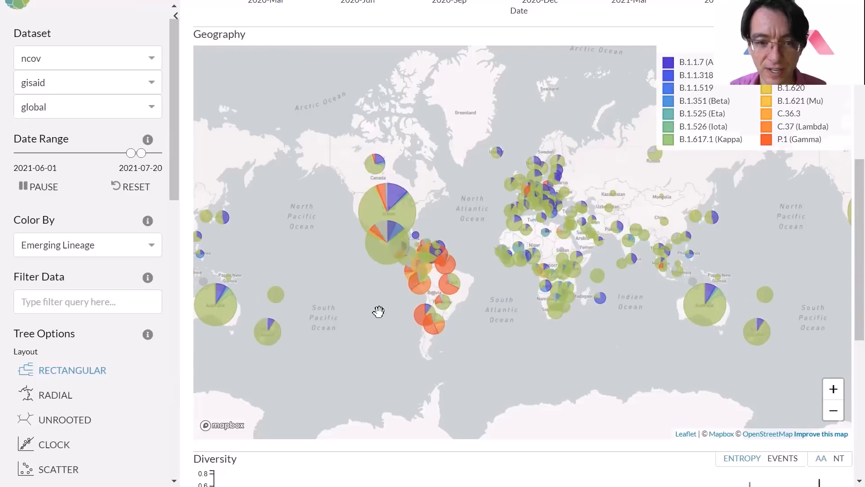
drag(130, 153, 142, 153)
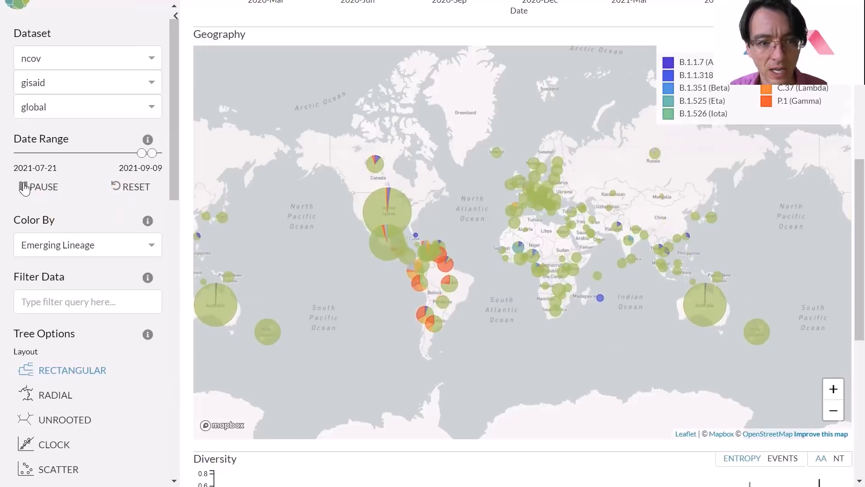
Pause the animation at 2021-07-22 to 2021-09-10, with Delta dominating the map.
click(43, 186)
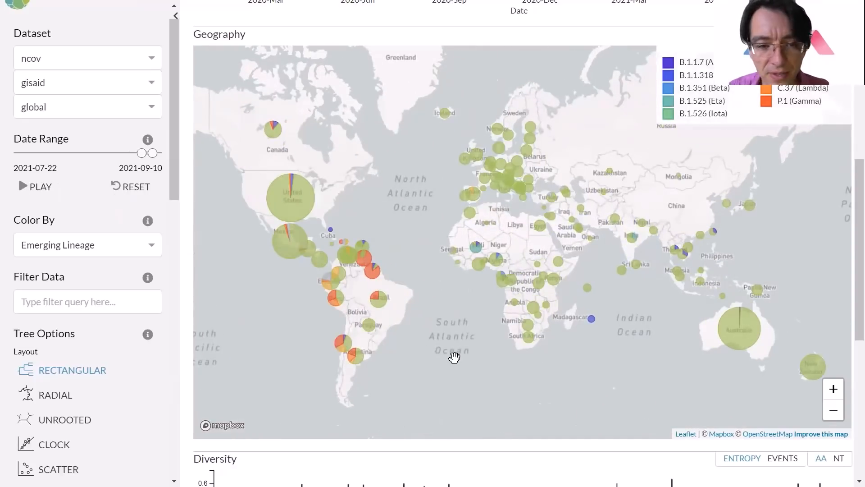
mouse_move(587, 364)
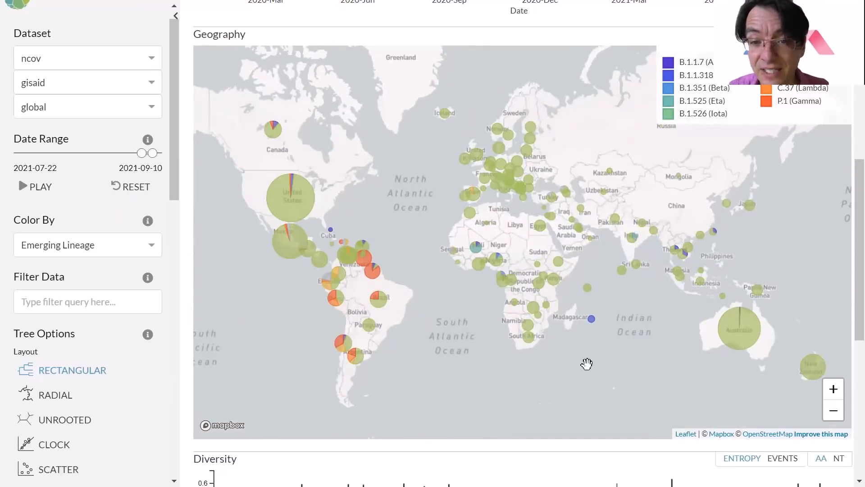
mouse_move(617, 318)
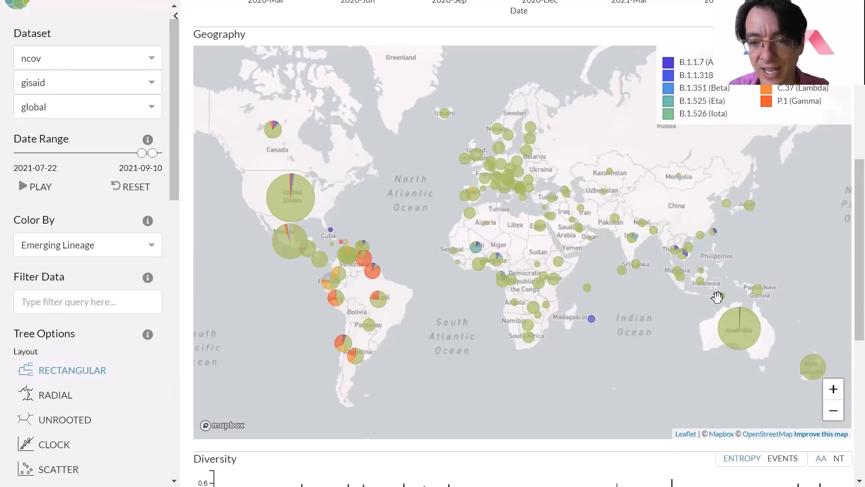
mouse_move(258, 292)
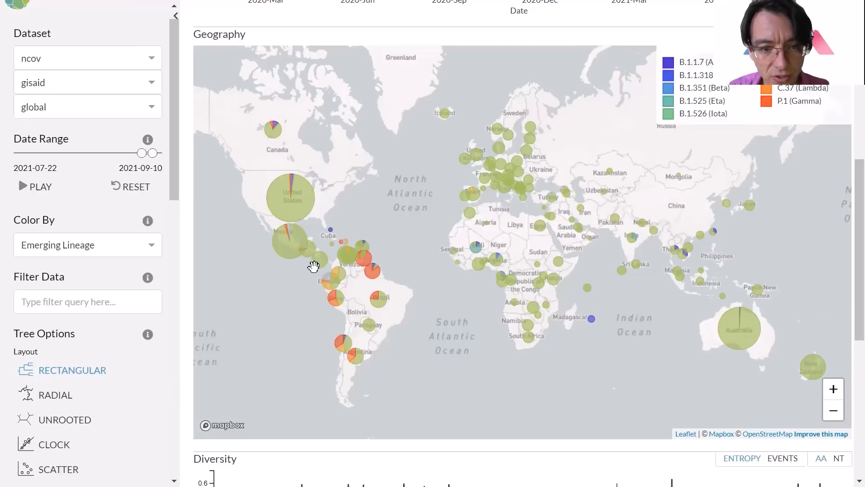
mouse_move(346, 366)
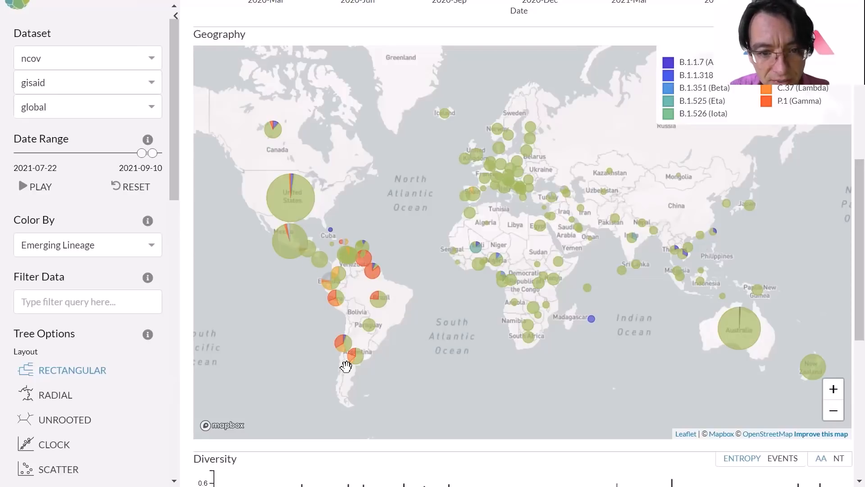
mouse_move(310, 332)
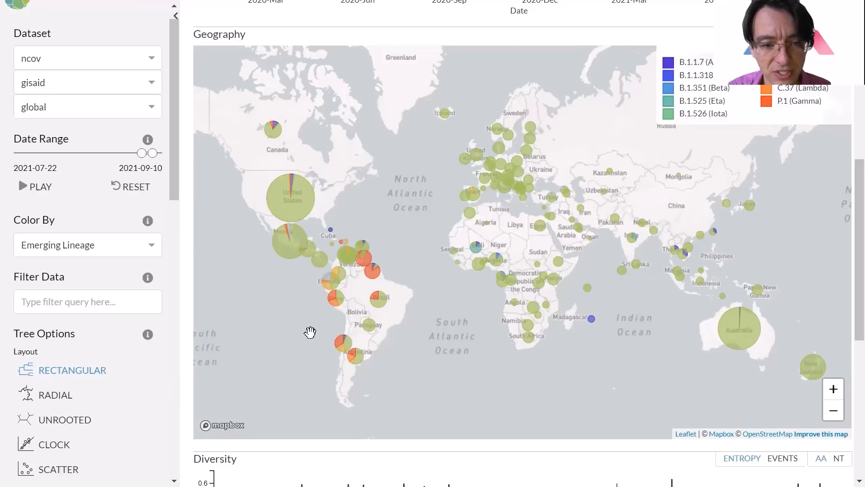
mouse_move(247, 322)
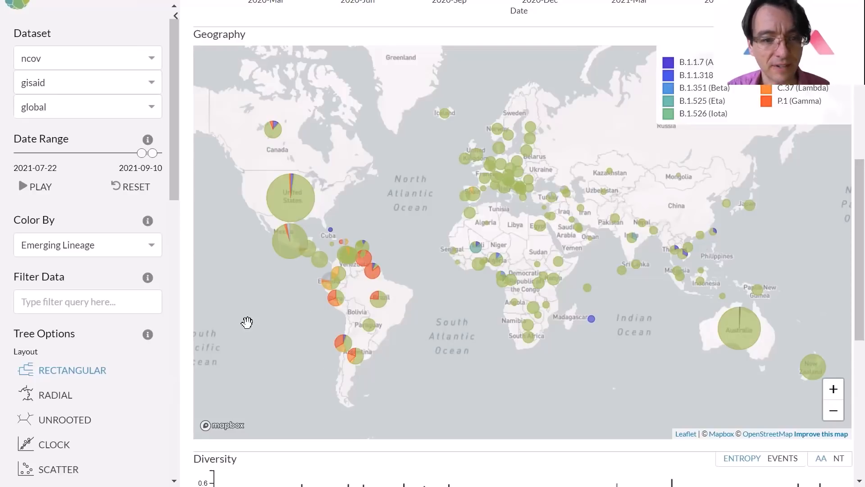
mouse_move(348, 298)
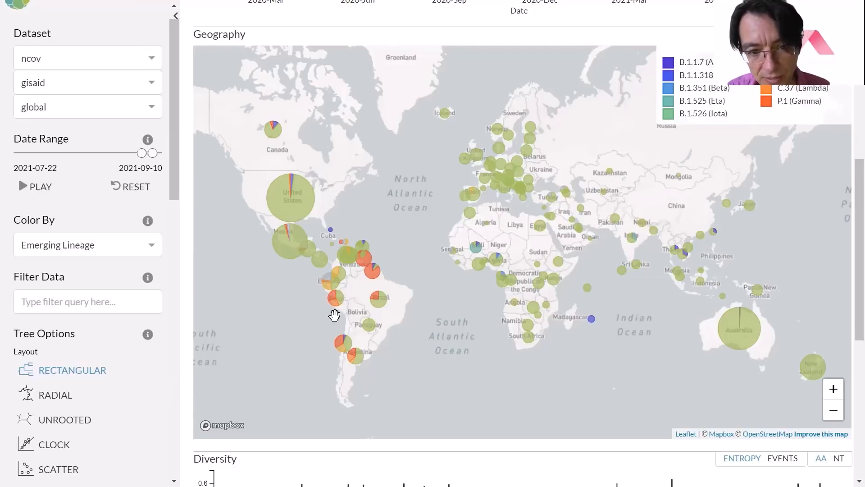
mouse_move(339, 278)
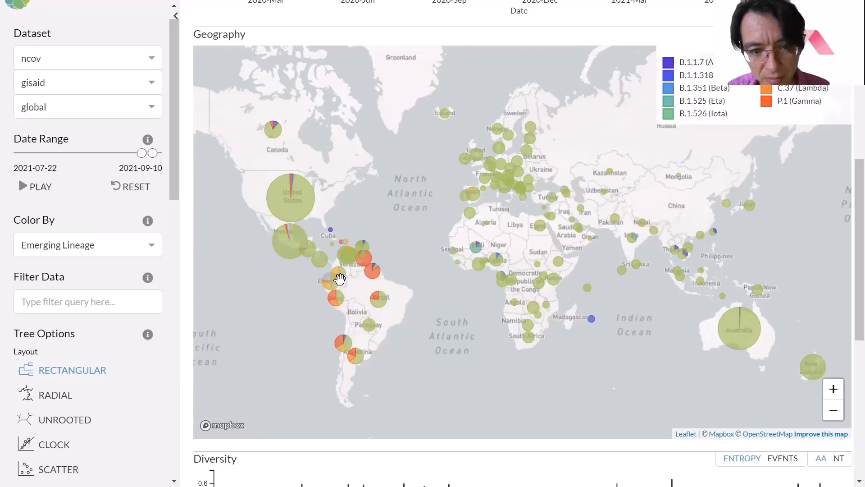
mouse_move(327, 291)
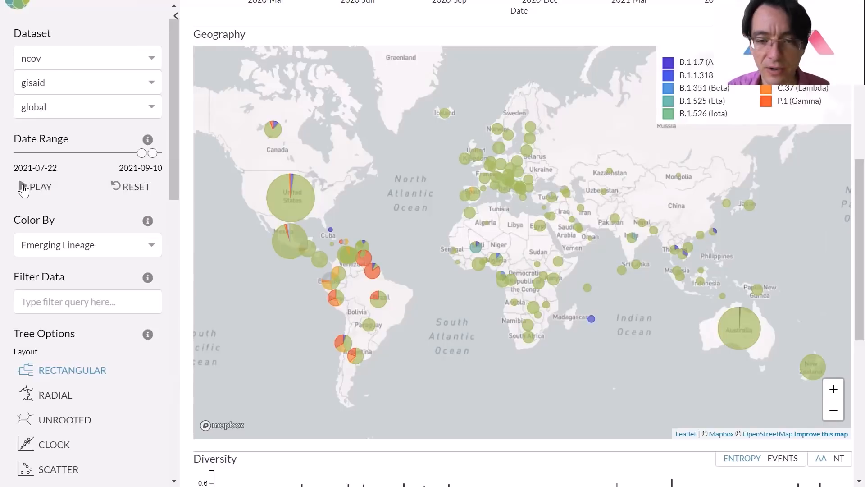
Reset the date range to 2019-12-19 through 2021-10-10 and pan the map to centre the Pacific.
click(35, 187)
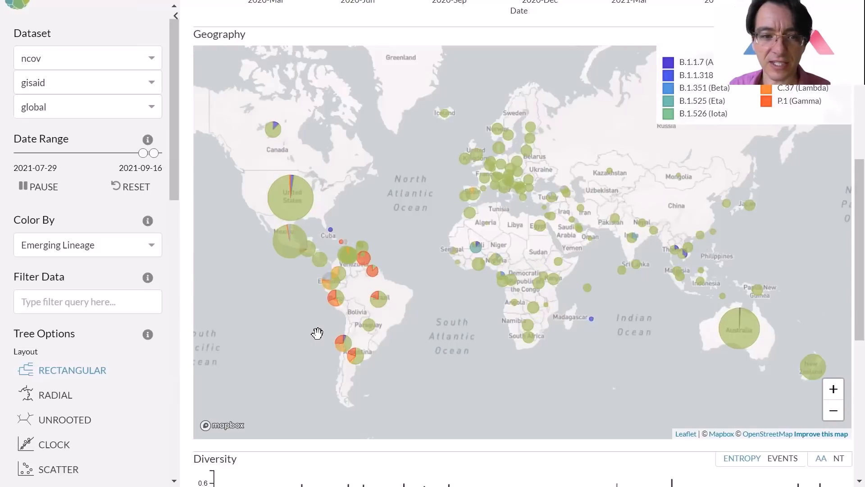
drag(140, 152, 145, 152)
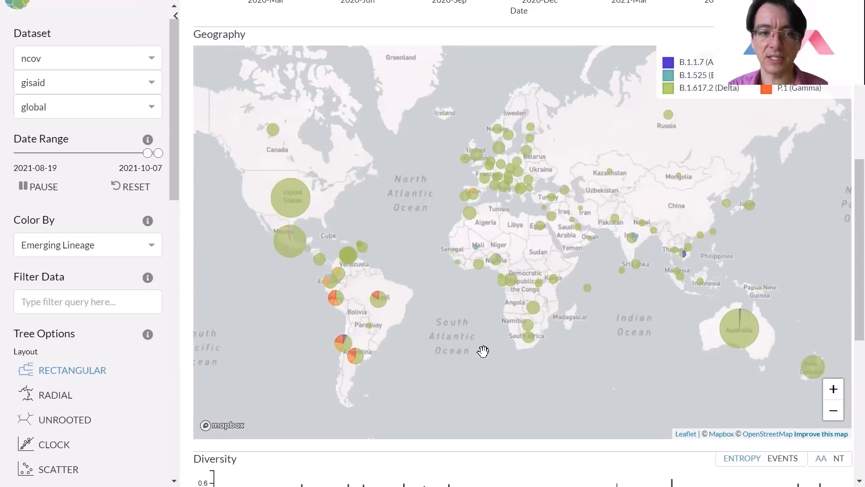
click(130, 187)
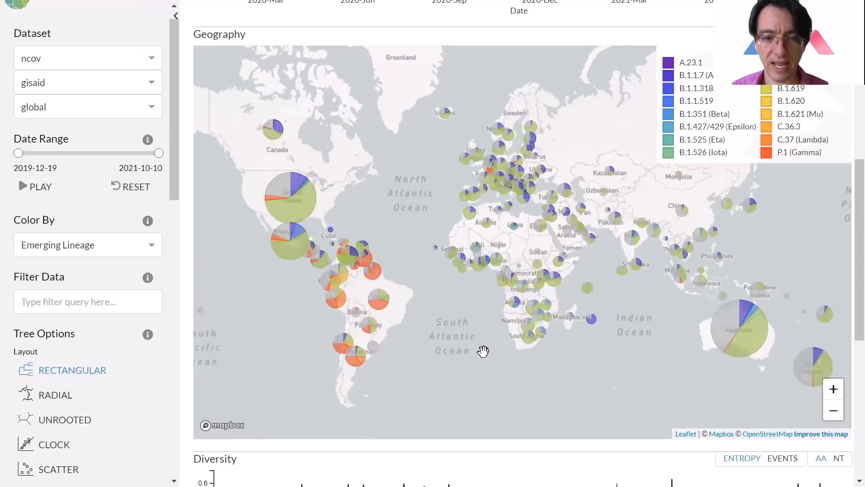
drag(483, 351, 502, 365)
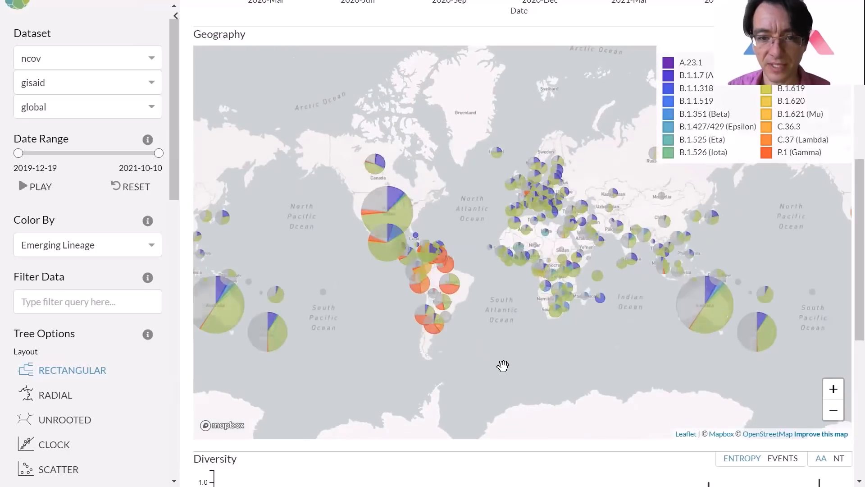
Scroll to the Diversity and Emerging Lineage frequency charts showing Alpha giving way to Delta.
scroll(down, 3)
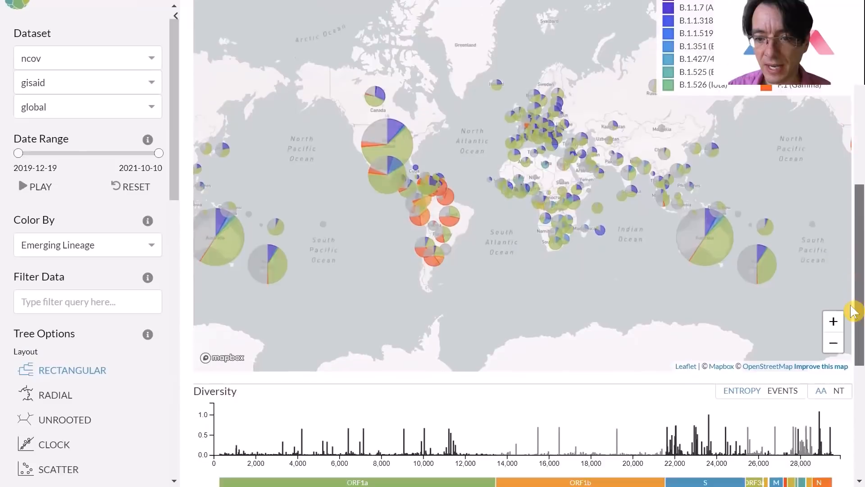
scroll(down, 3)
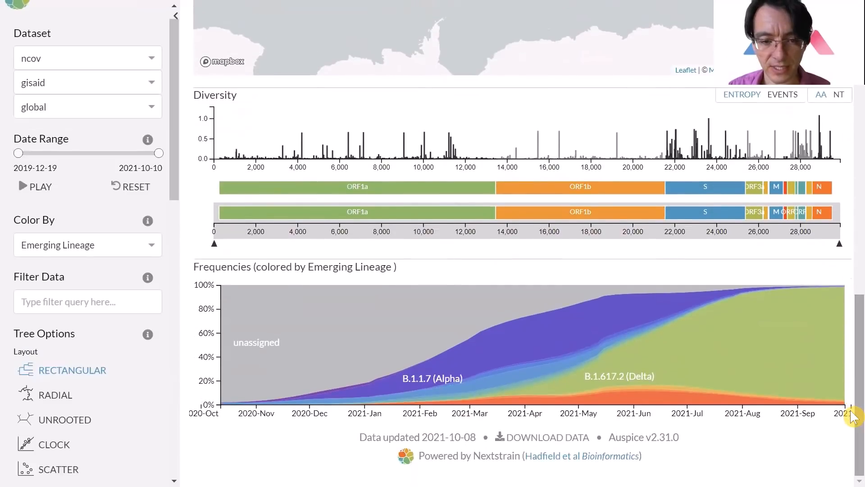
mouse_move(822, 411)
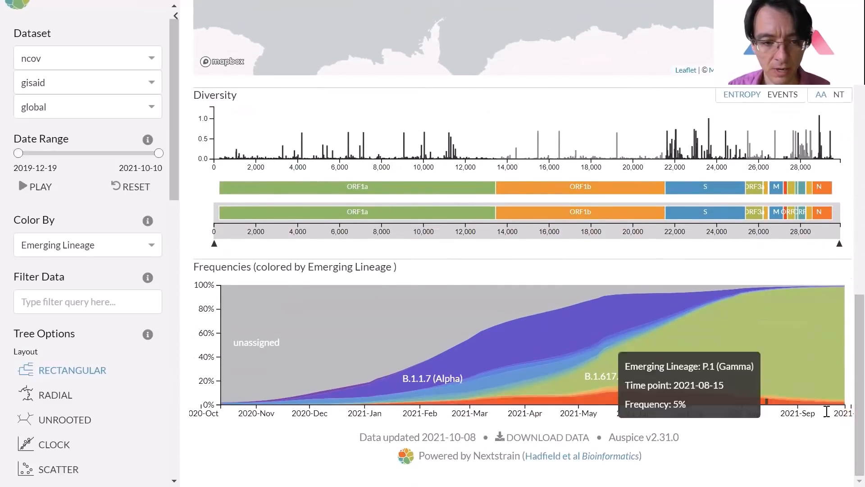
mouse_move(224, 356)
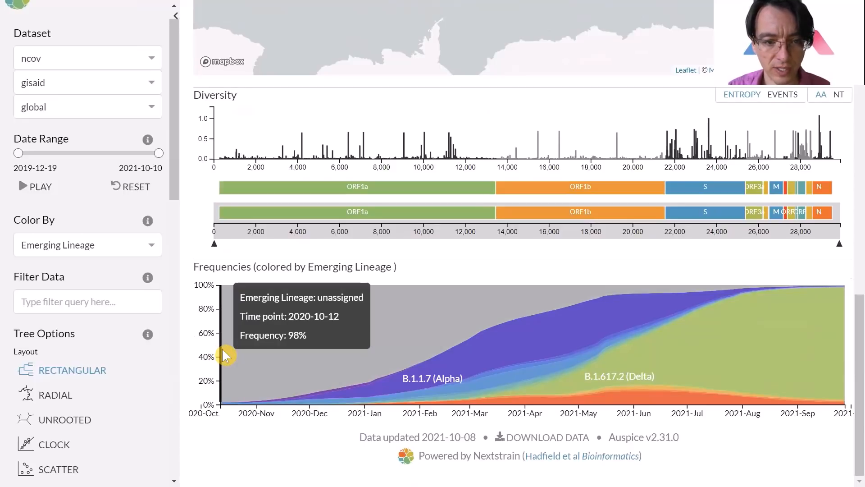
mouse_move(234, 459)
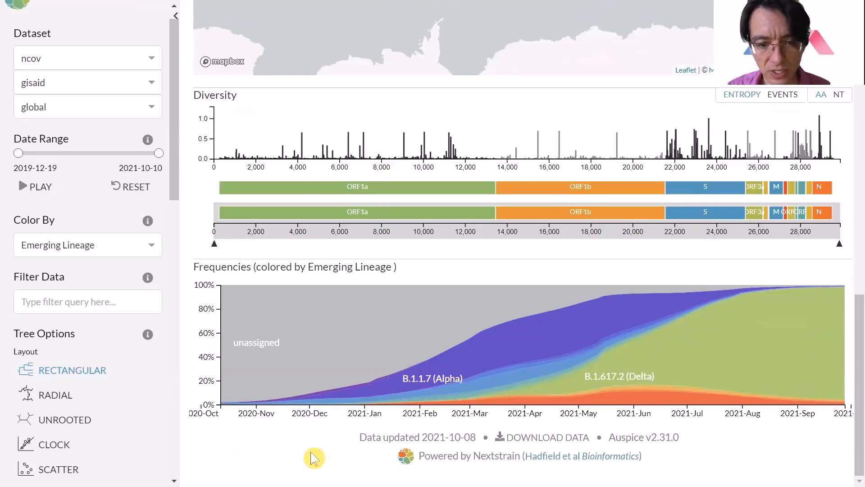
mouse_move(379, 339)
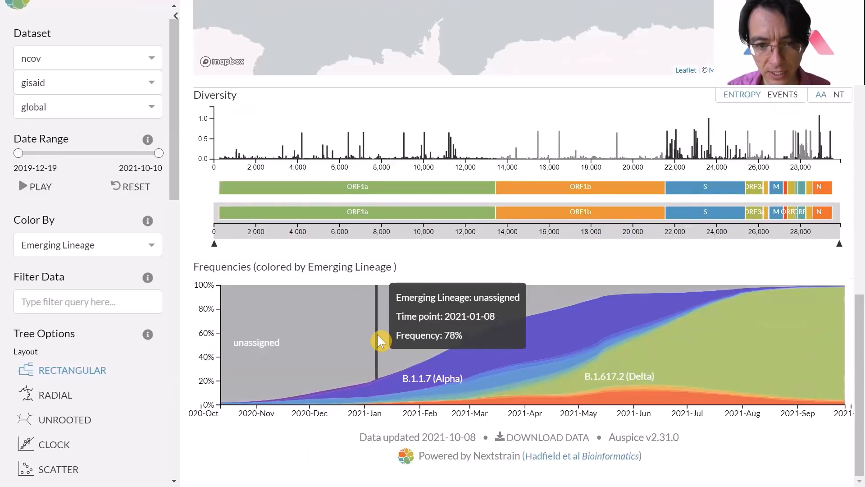
mouse_move(447, 363)
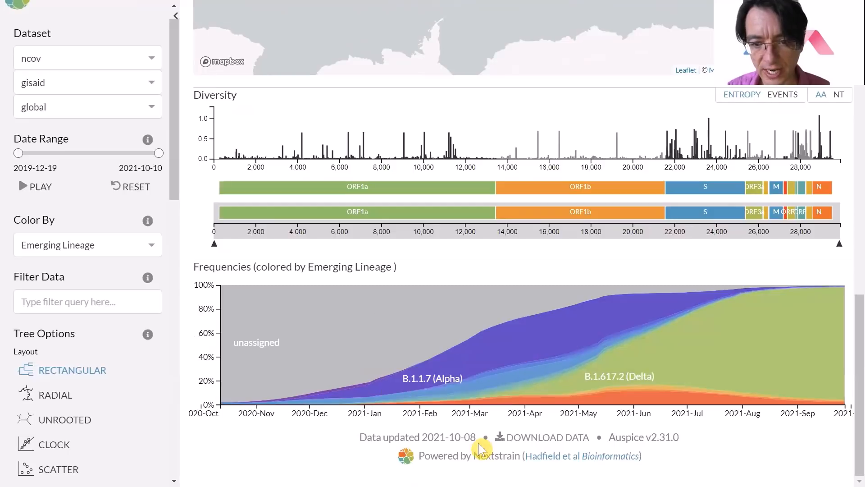
mouse_move(593, 376)
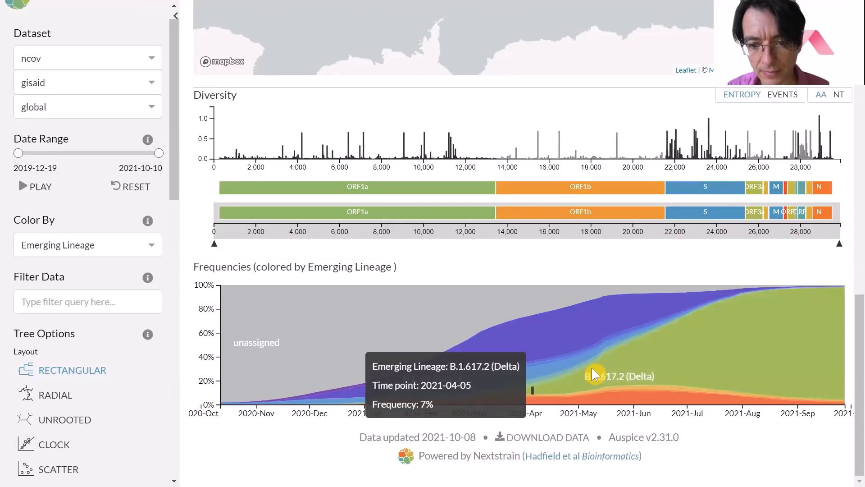
mouse_move(715, 386)
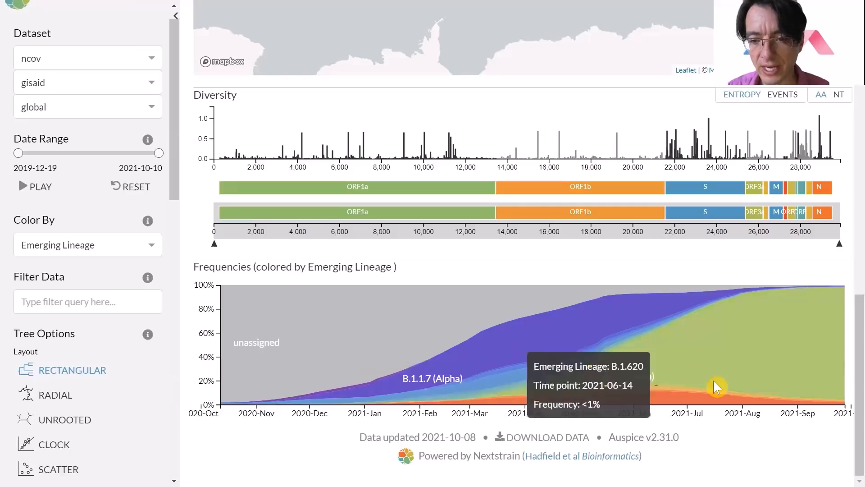
mouse_move(838, 377)
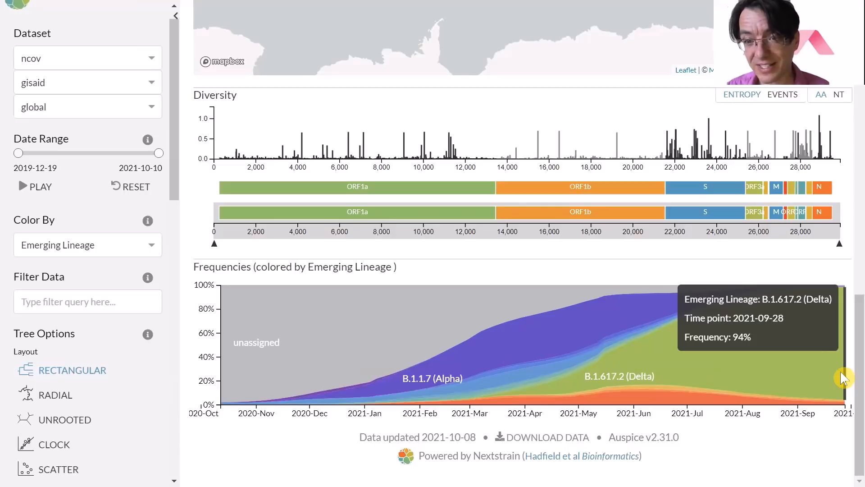
mouse_move(207, 353)
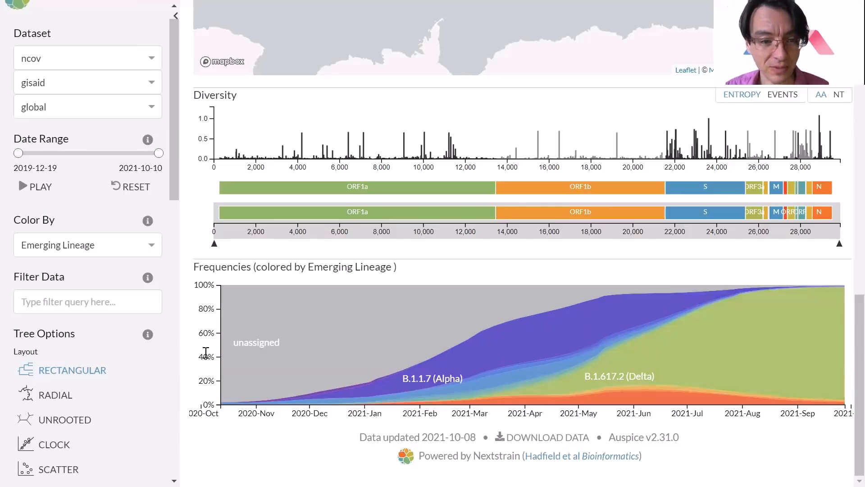
mouse_move(843, 383)
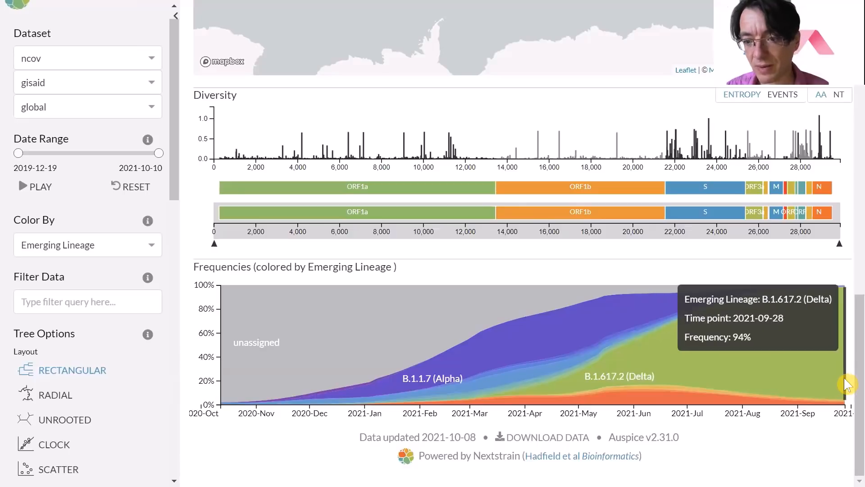
mouse_move(458, 270)
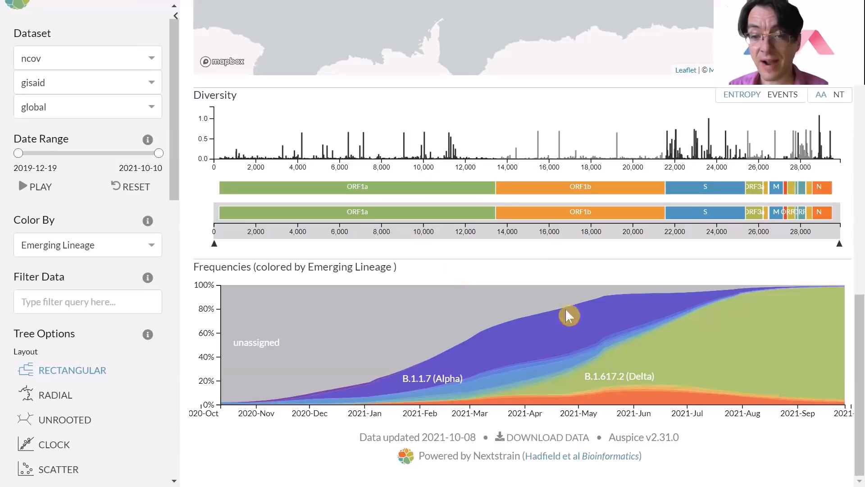
mouse_move(853, 383)
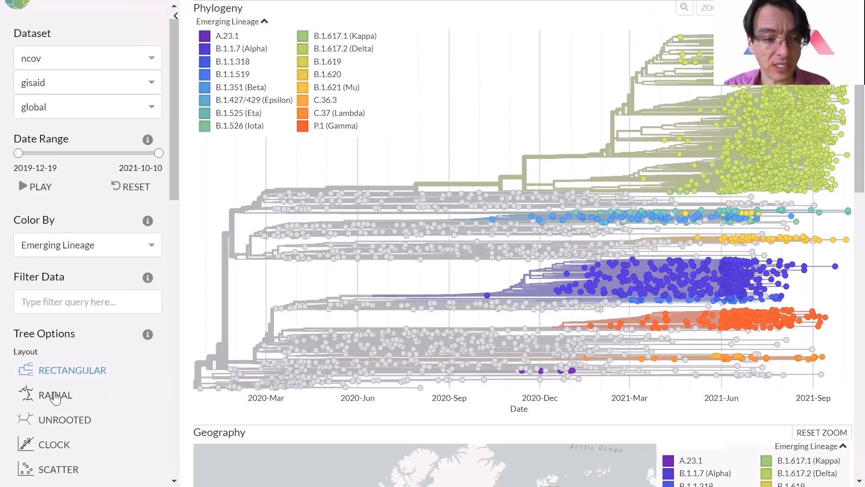
Switch the tree layout to Radial and branch length to Divergence.
click(56, 395)
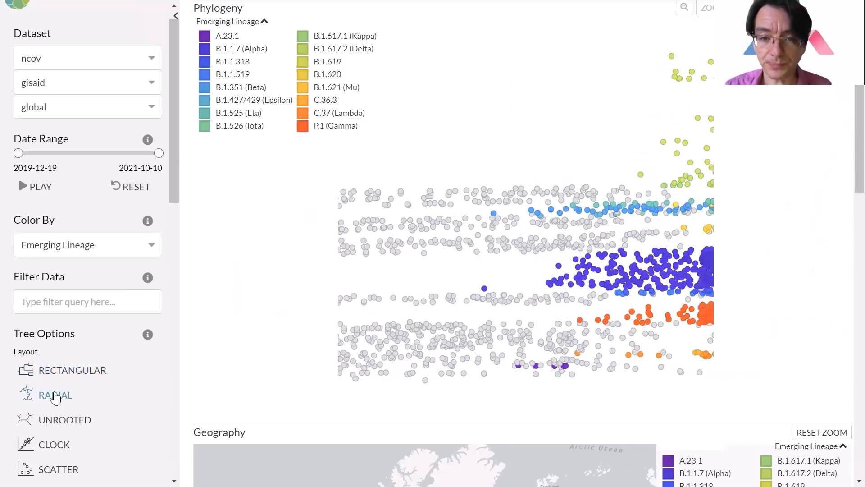
click(56, 395)
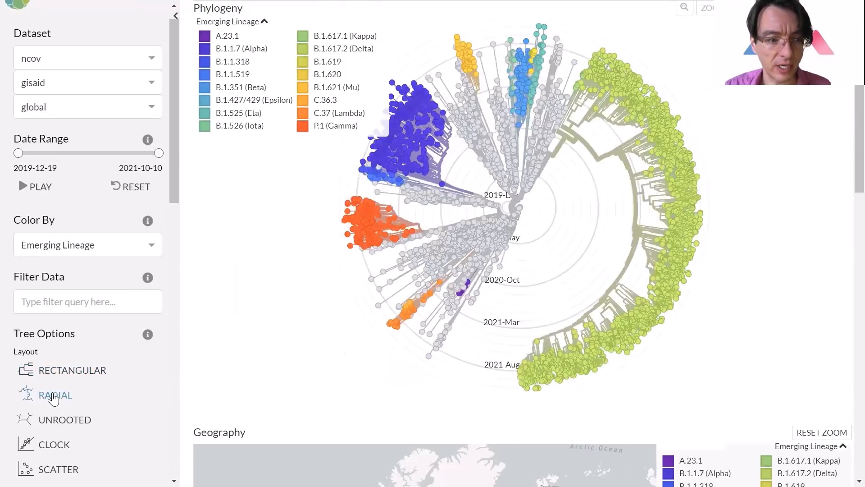
mouse_move(178, 181)
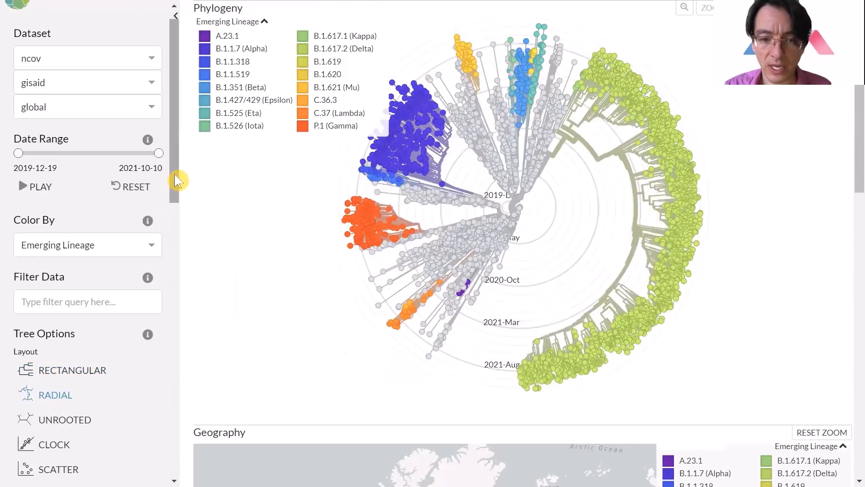
scroll(down, 3)
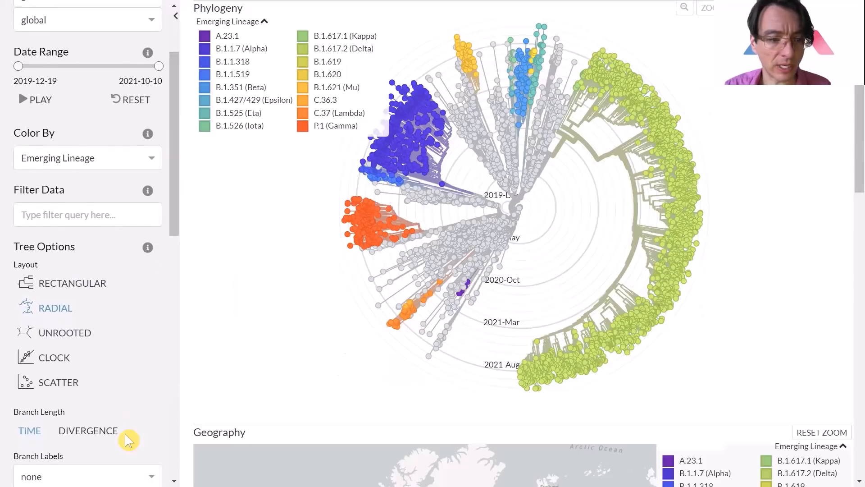
click(88, 430)
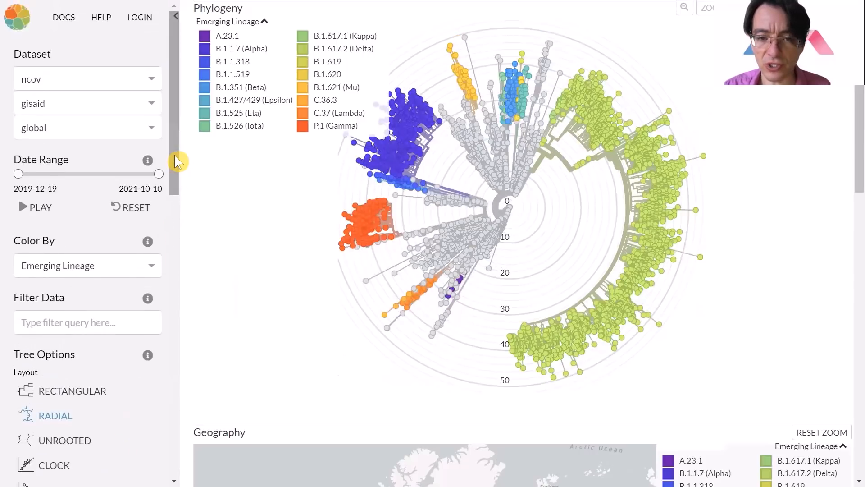
mouse_move(538, 187)
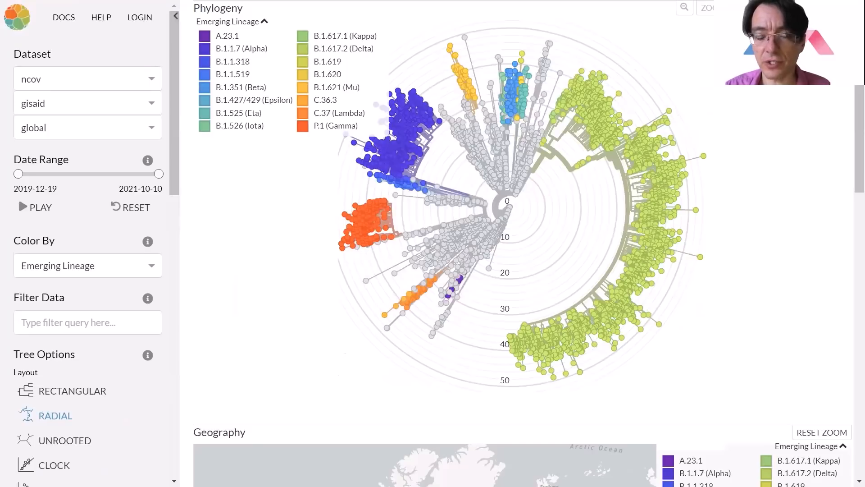
mouse_move(538, 221)
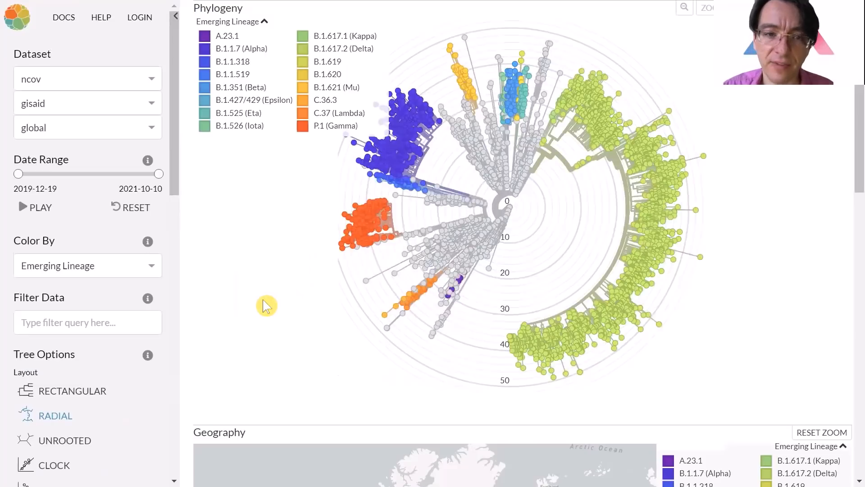
mouse_move(405, 349)
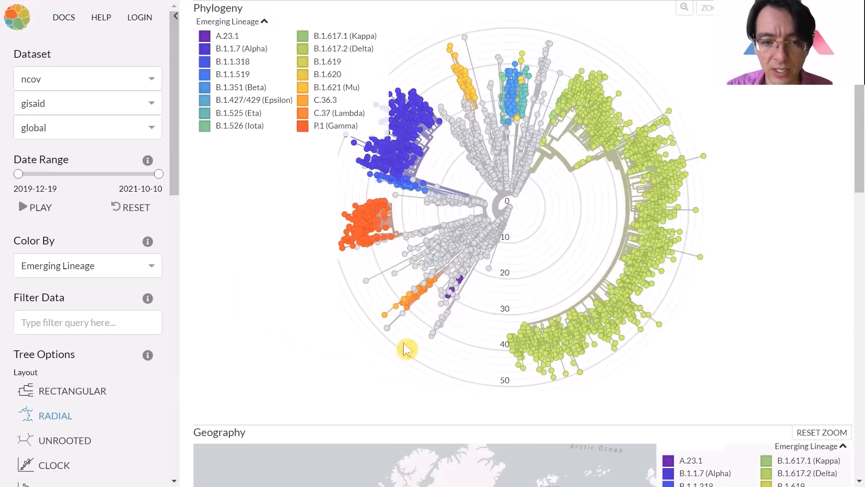
mouse_move(329, 205)
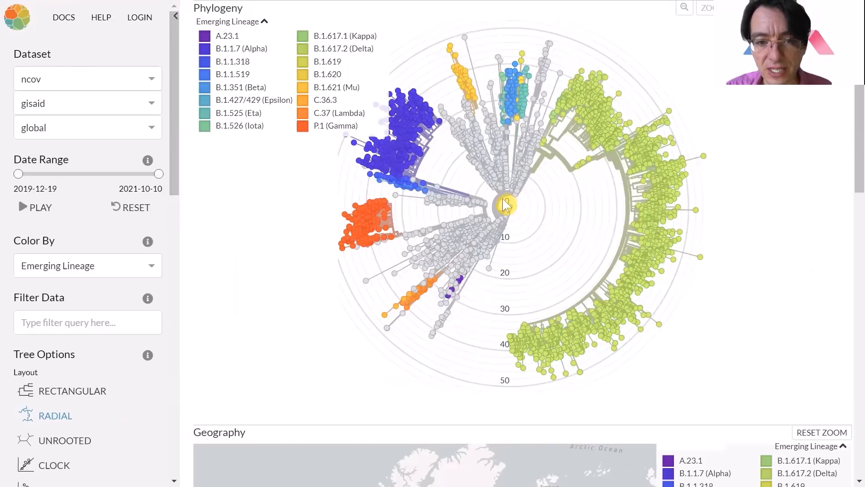
mouse_move(504, 206)
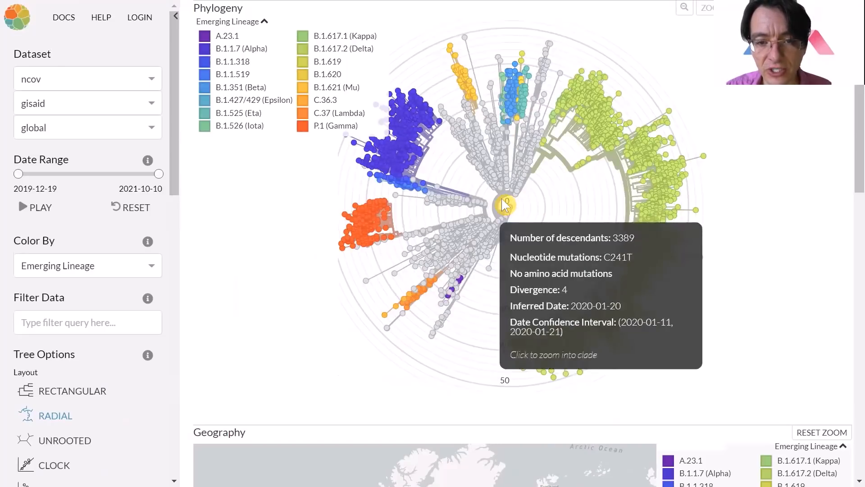
mouse_move(786, 306)
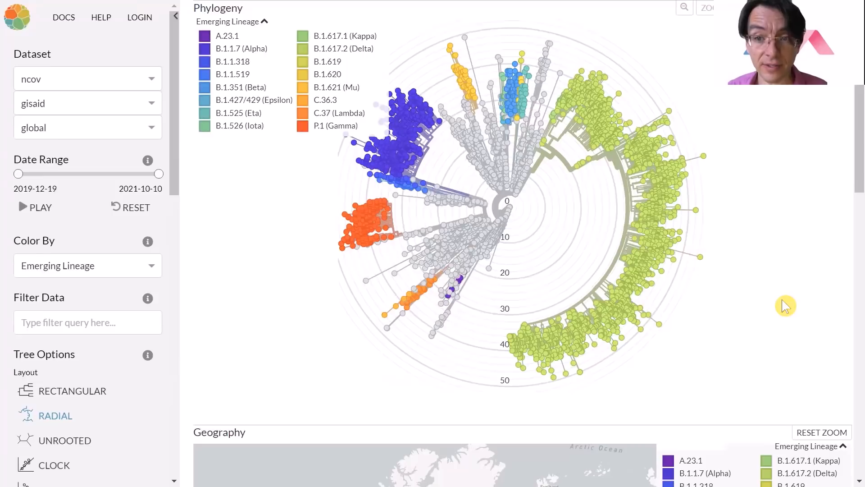
mouse_move(744, 303)
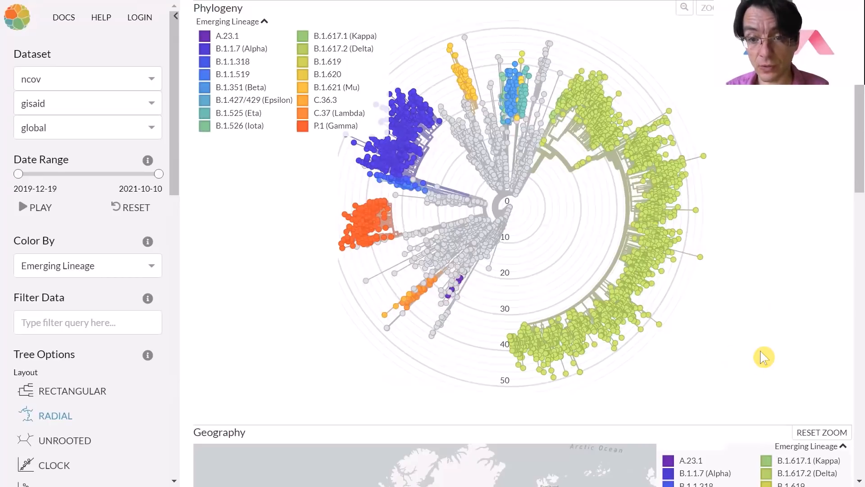
mouse_move(749, 290)
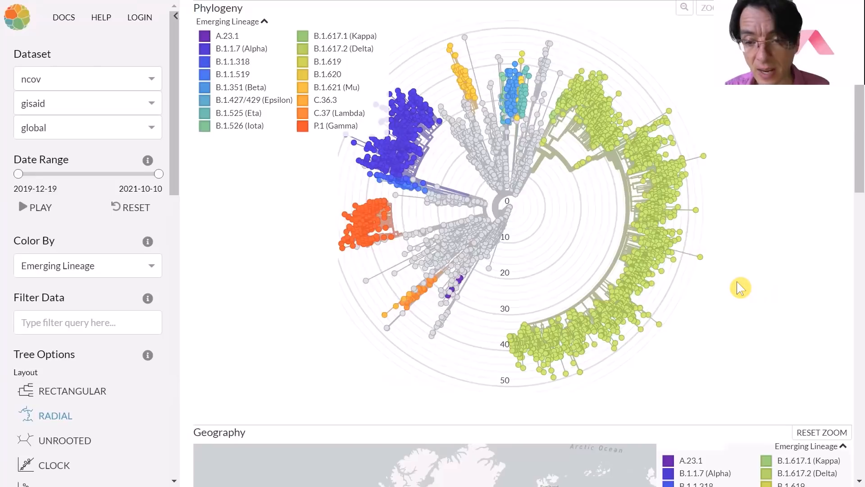
mouse_move(706, 263)
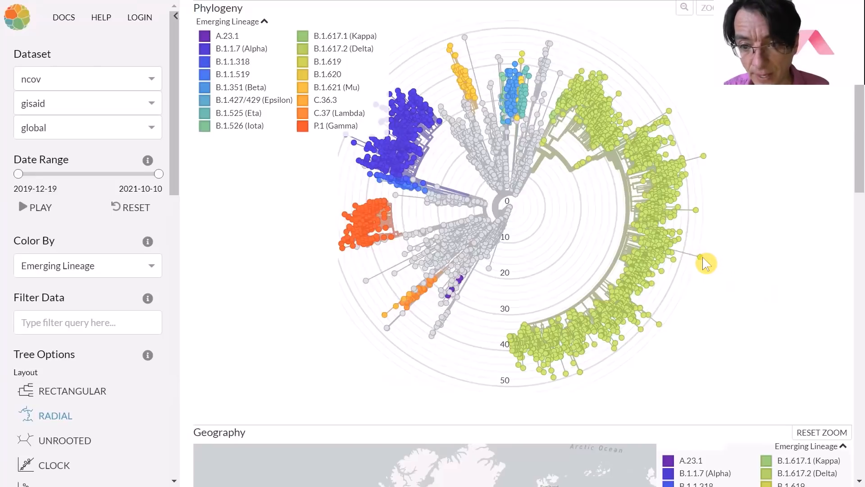
mouse_move(766, 230)
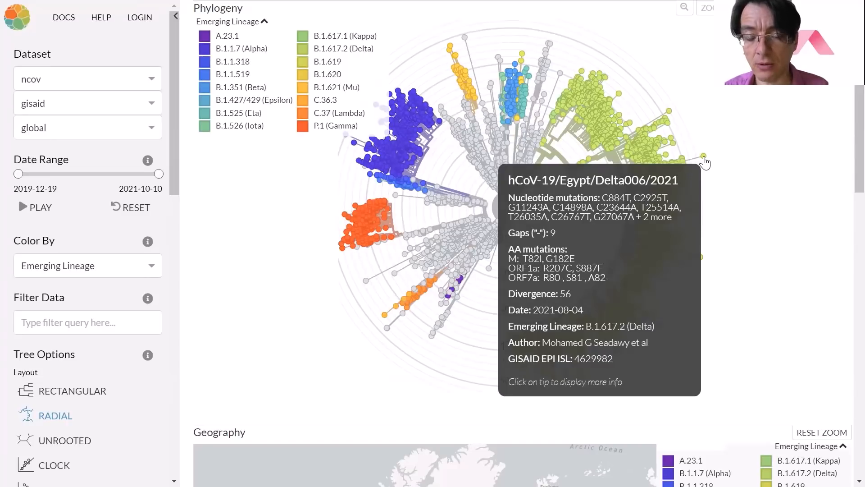
mouse_move(751, 211)
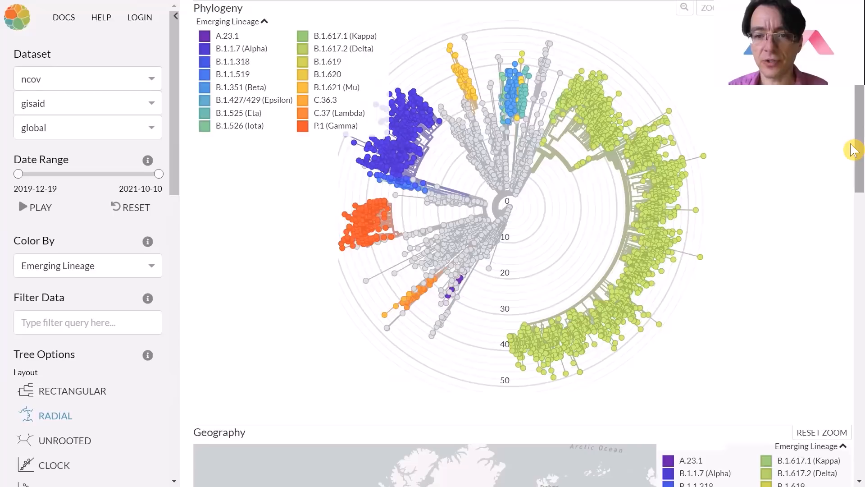
Switch the tree layout to Clock, showing the regression line at 24.571 subs per year.
scroll(down, 3)
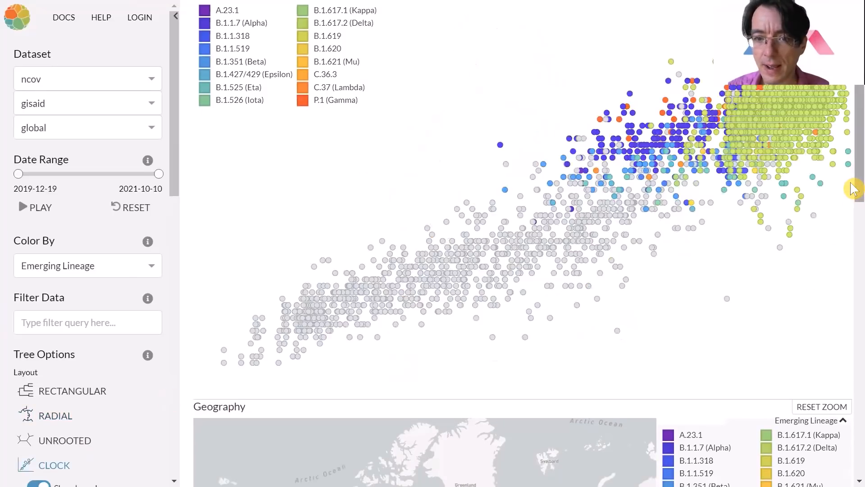
click(54, 464)
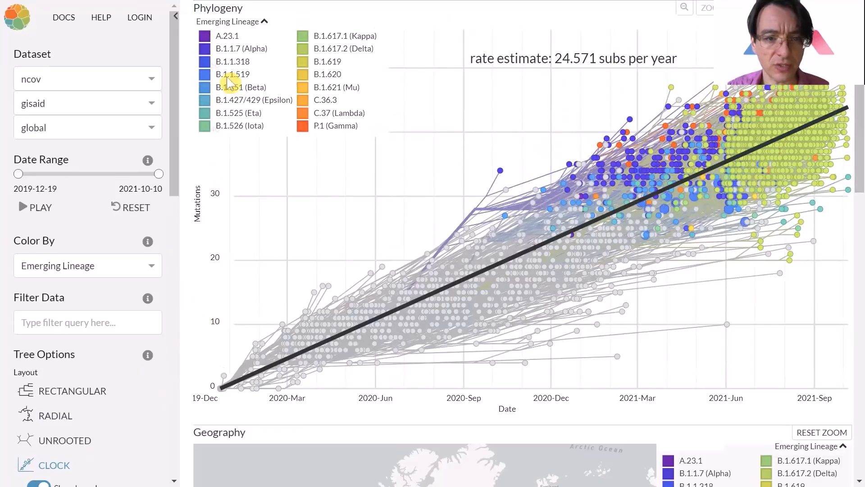
mouse_move(472, 80)
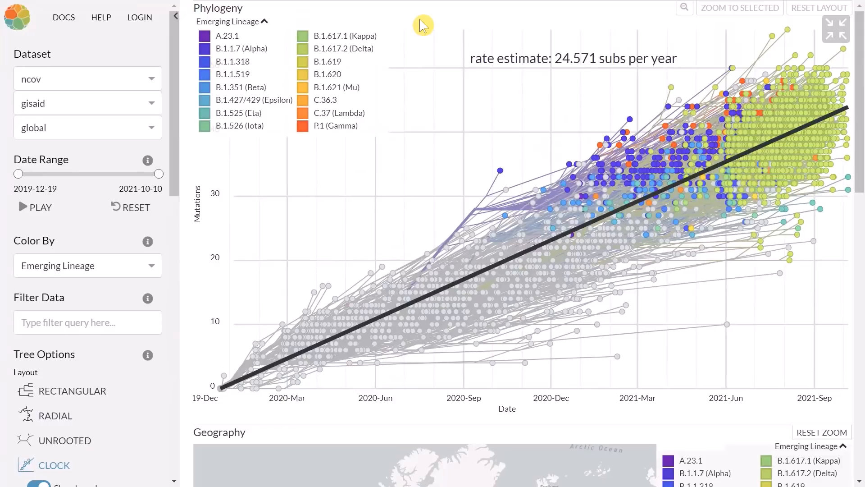
mouse_move(785, 29)
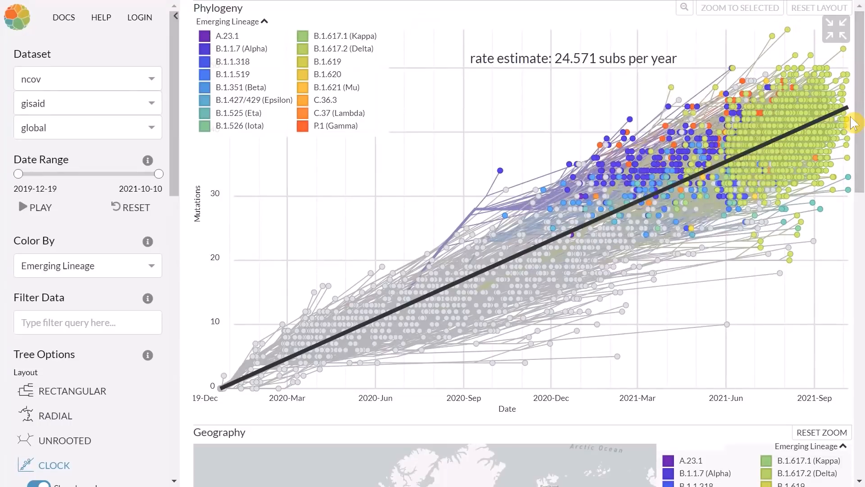
mouse_move(850, 76)
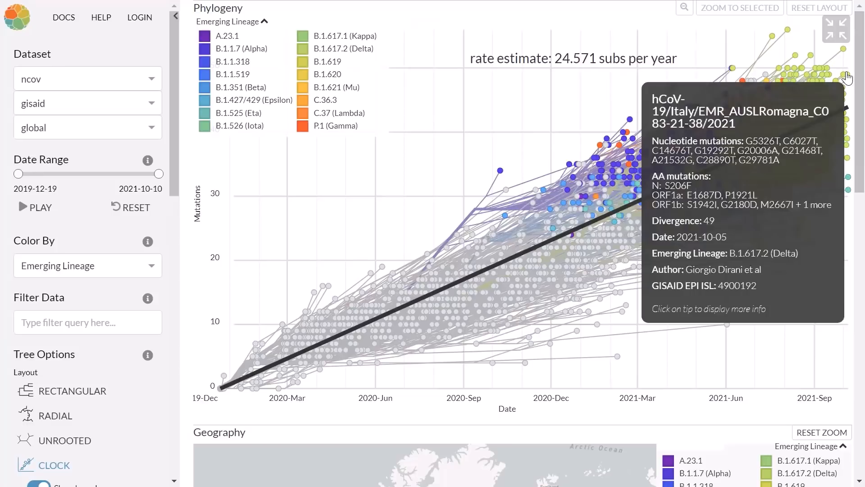
mouse_move(848, 77)
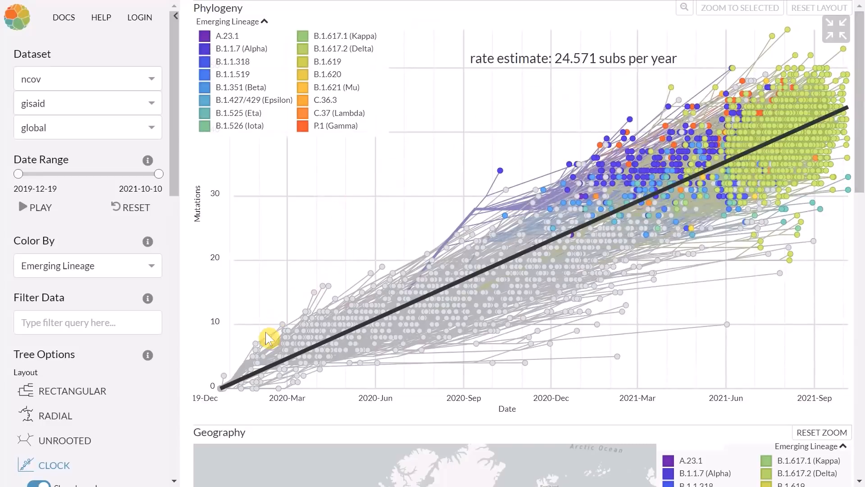
mouse_move(420, 146)
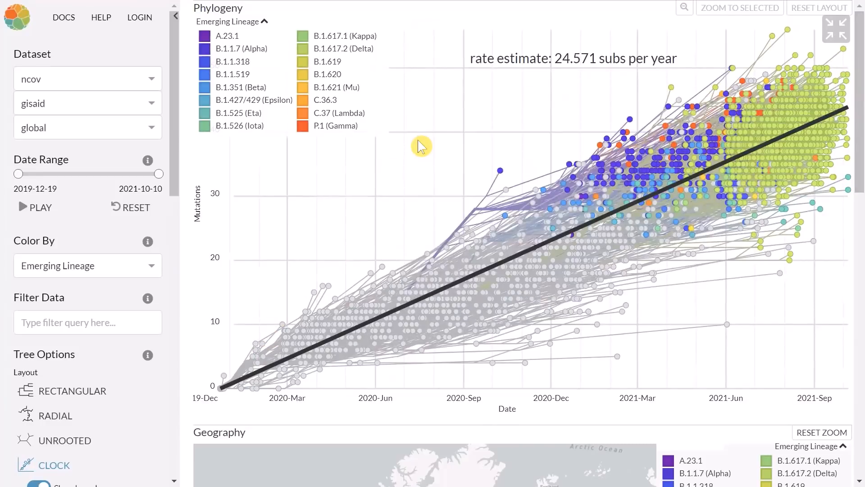
mouse_move(495, 89)
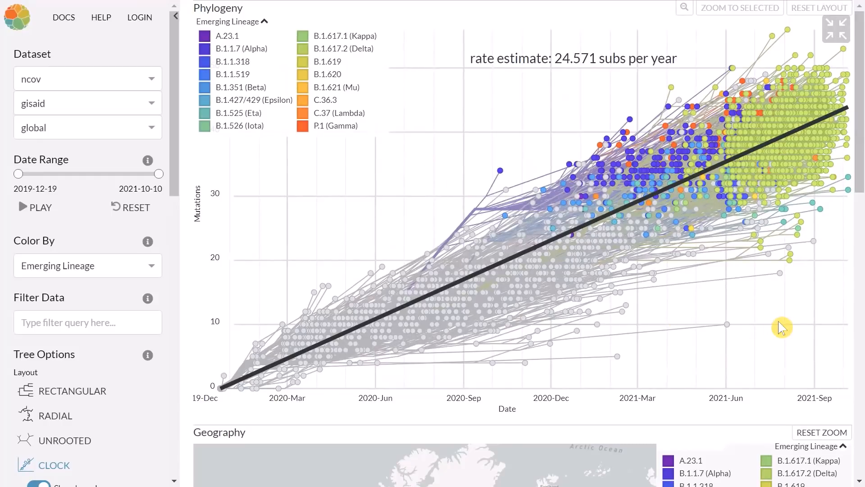
mouse_move(482, 106)
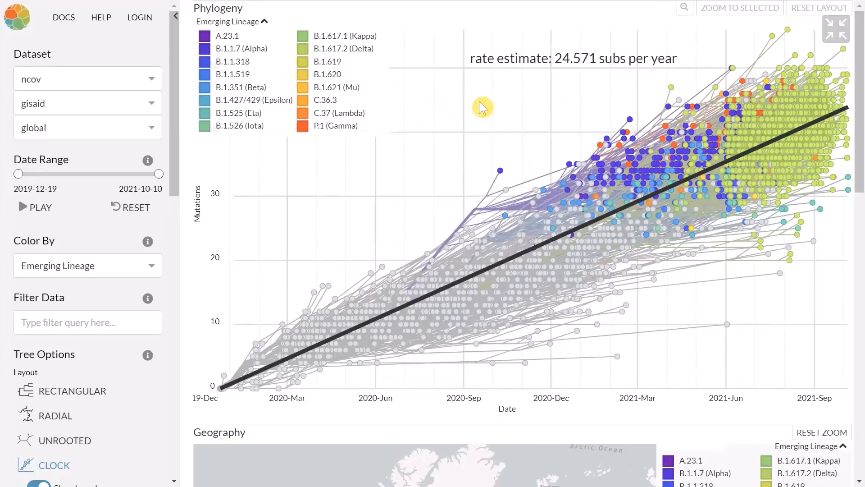
mouse_move(509, 108)
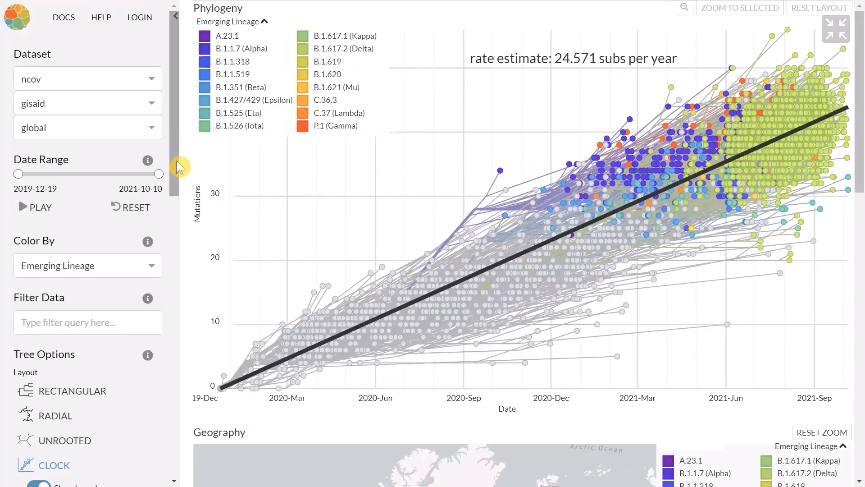
mouse_move(386, 175)
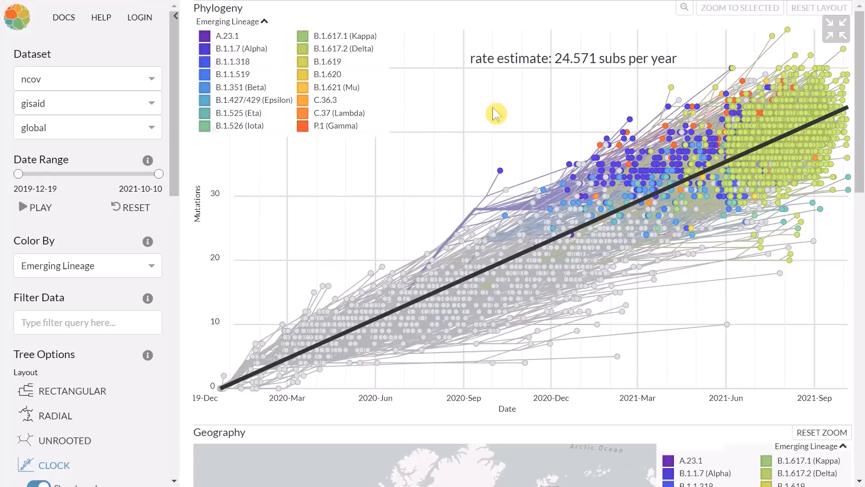
mouse_move(771, 47)
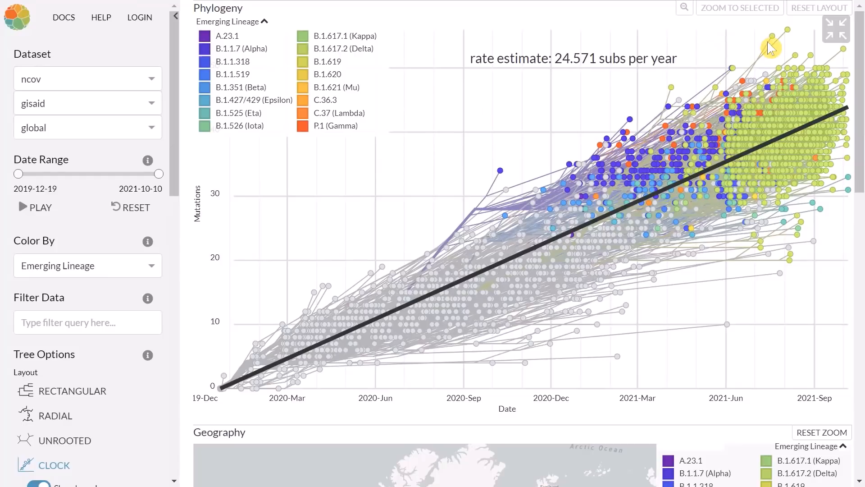
mouse_move(723, 47)
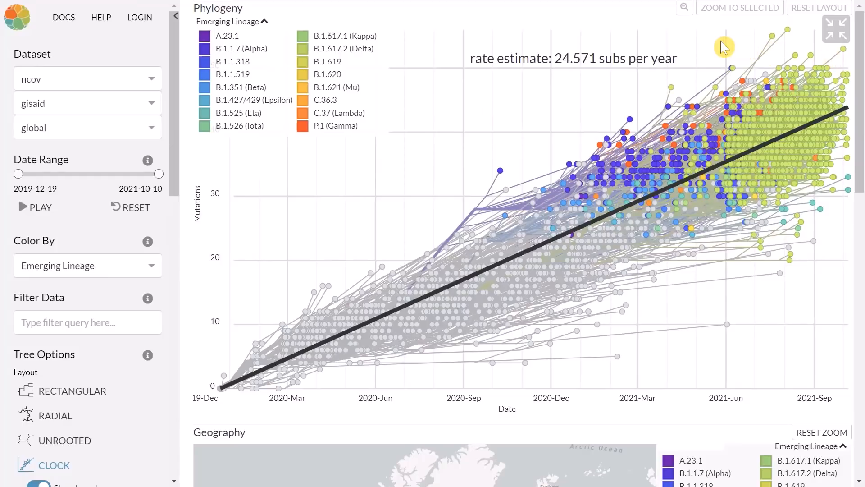
mouse_move(478, 117)
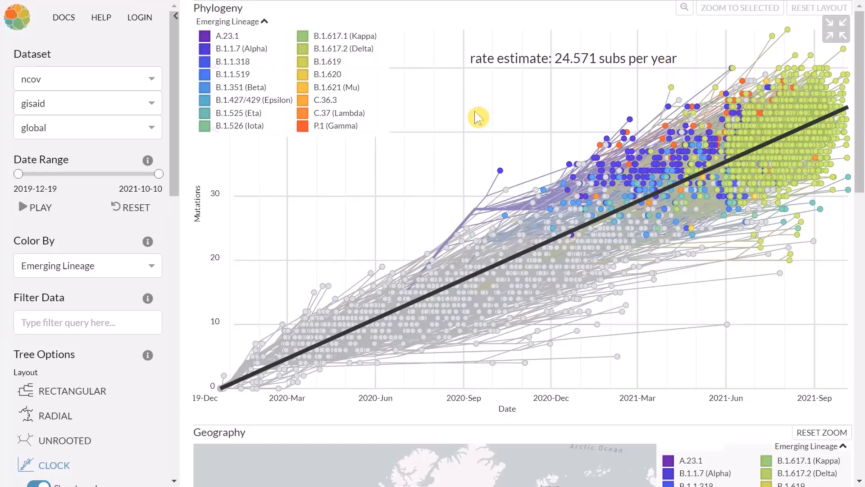
mouse_move(452, 120)
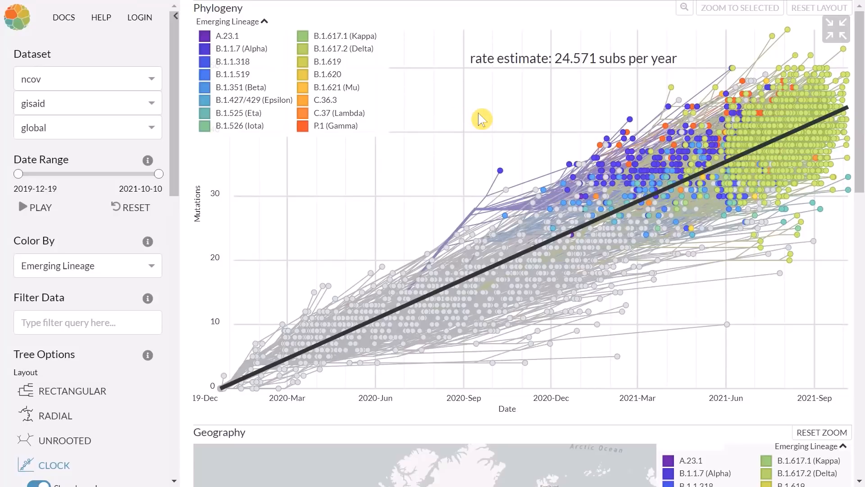
mouse_move(531, 369)
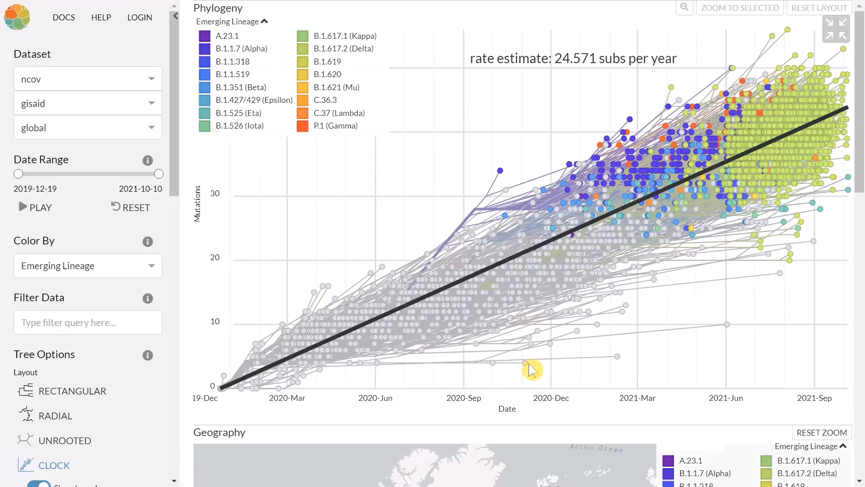